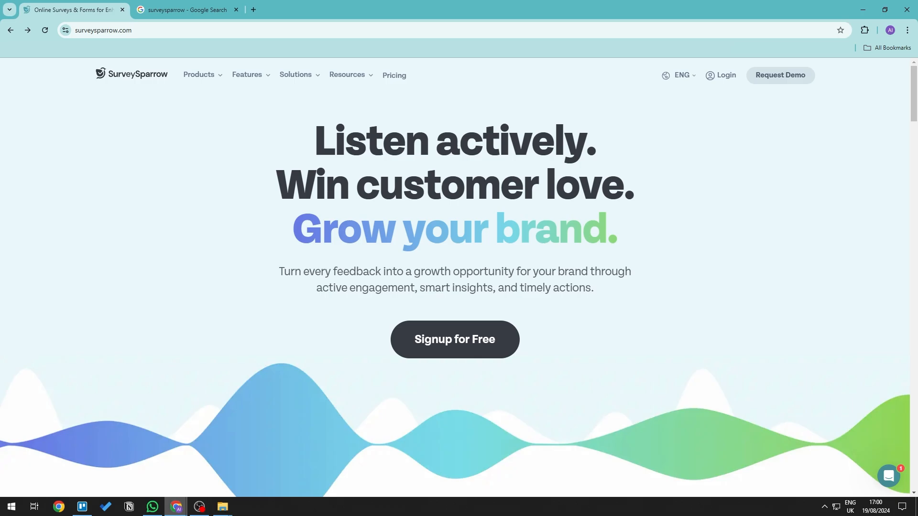
pyautogui.moveTo(873, 317)
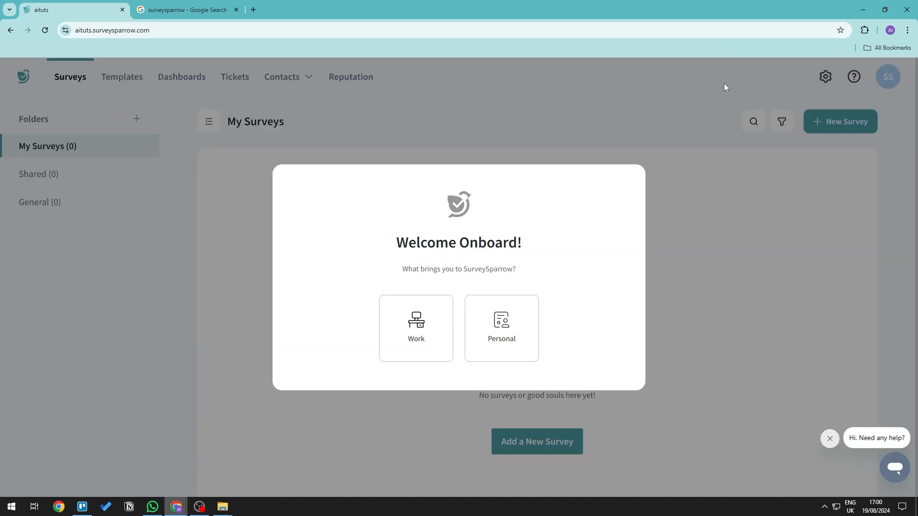
pyautogui.moveTo(626, 309)
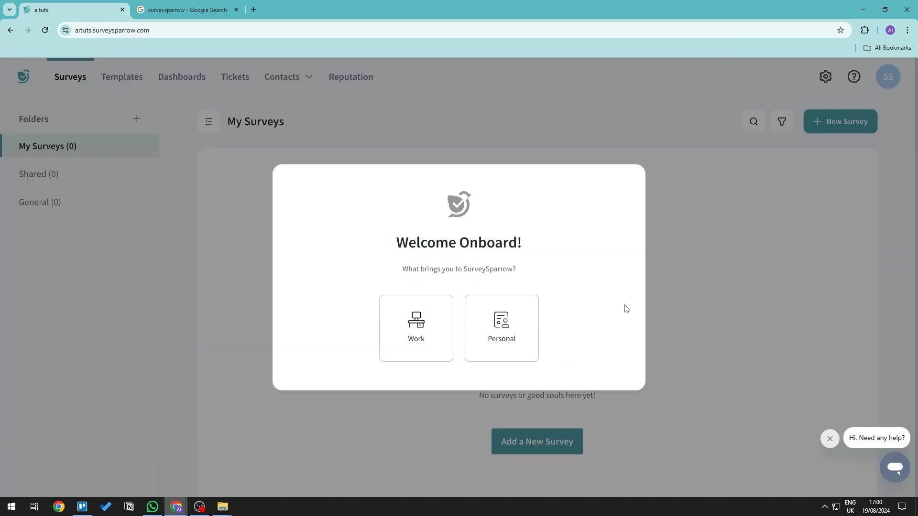
# Answer onboarding as a work user choosing Market Research, CX Surveys, Others and 360 Degree Assessments
pyautogui.click(415, 328)
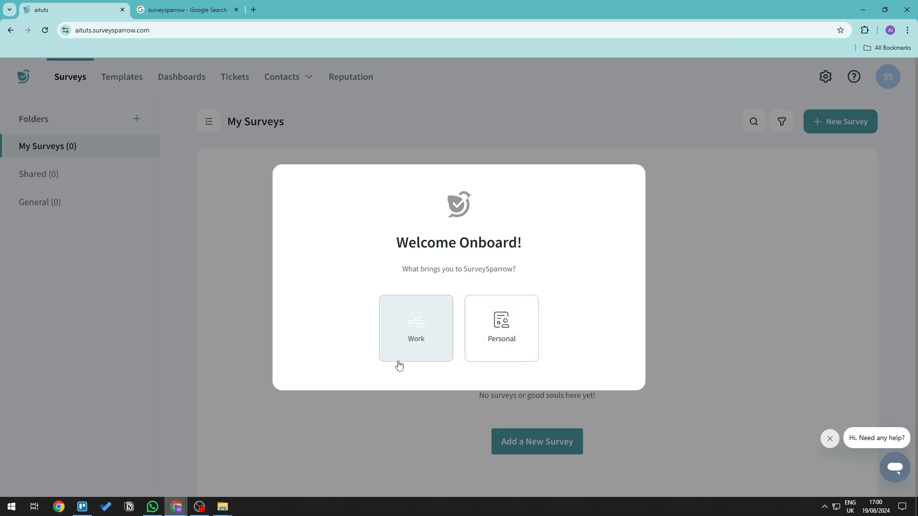
pyautogui.click(416, 328)
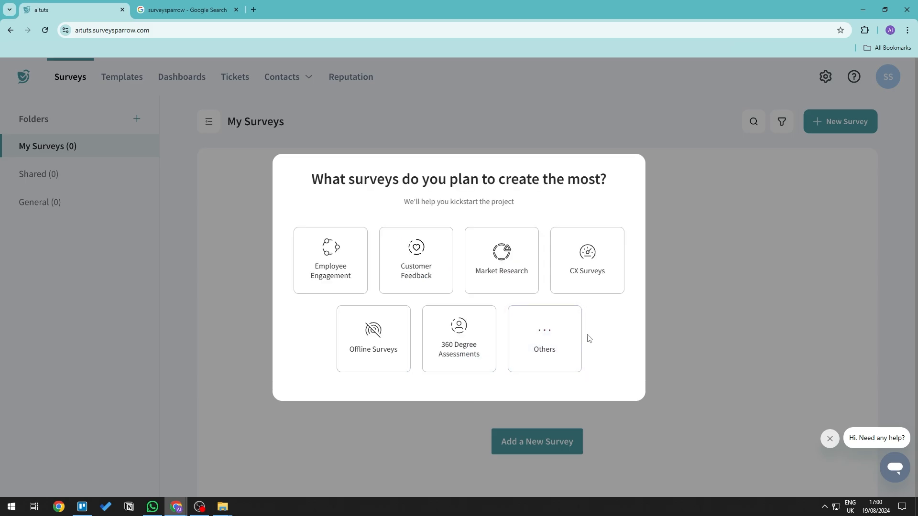
pyautogui.click(586, 260)
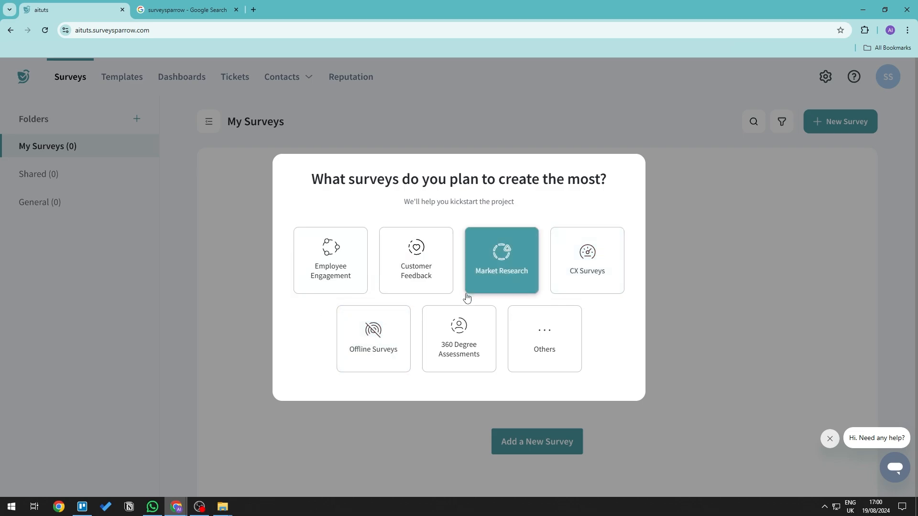
pyautogui.click(586, 260)
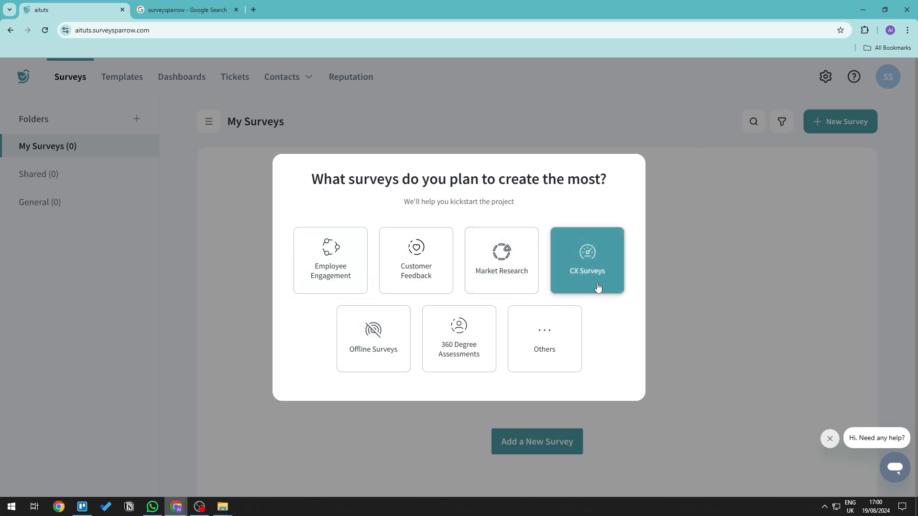
pyautogui.click(542, 339)
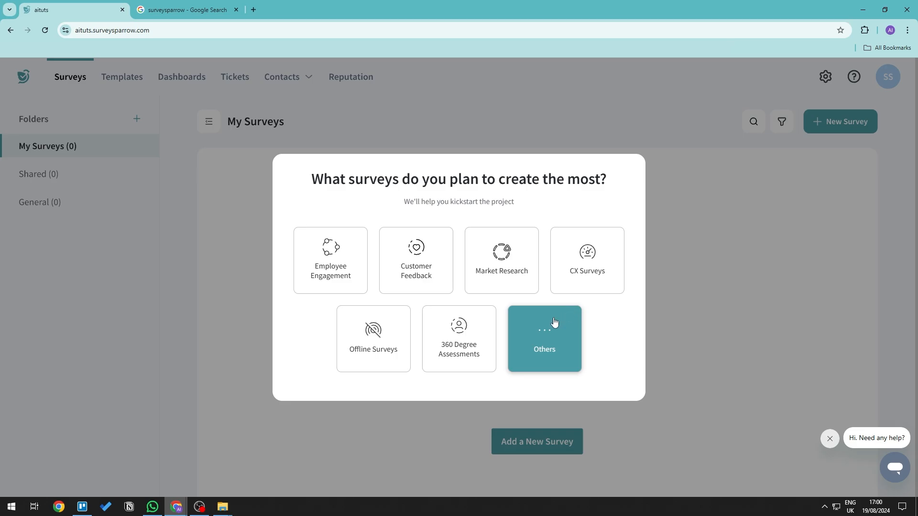
pyautogui.click(458, 338)
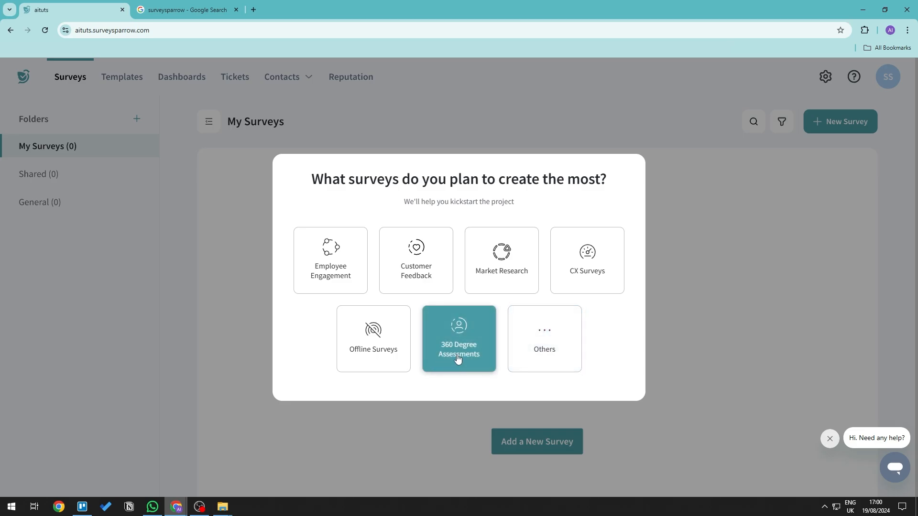
pyautogui.click(458, 338)
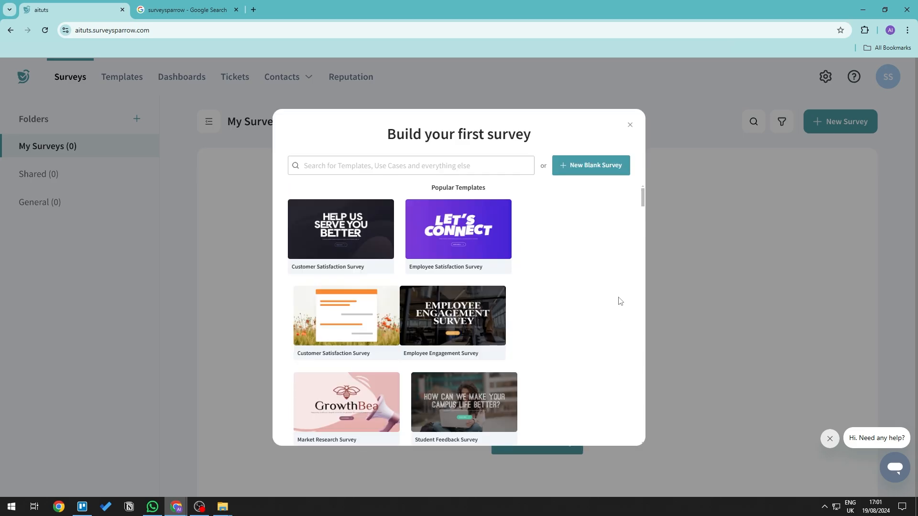
pyautogui.moveTo(572, 294)
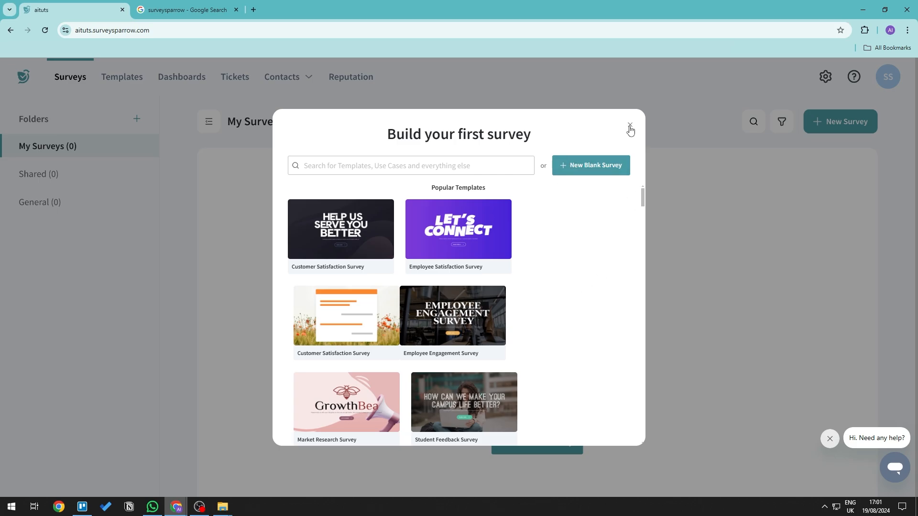
# Close the 'Build your first survey' template gallery
pyautogui.click(630, 126)
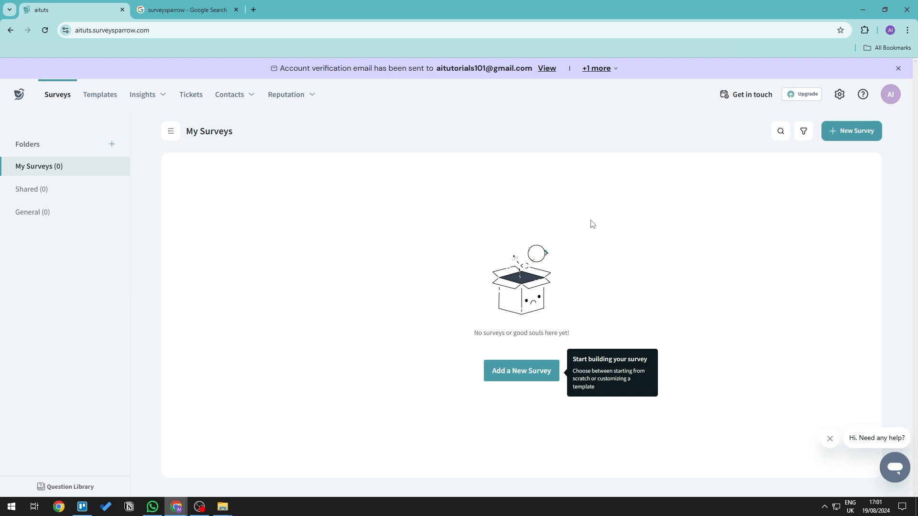
pyautogui.moveTo(582, 235)
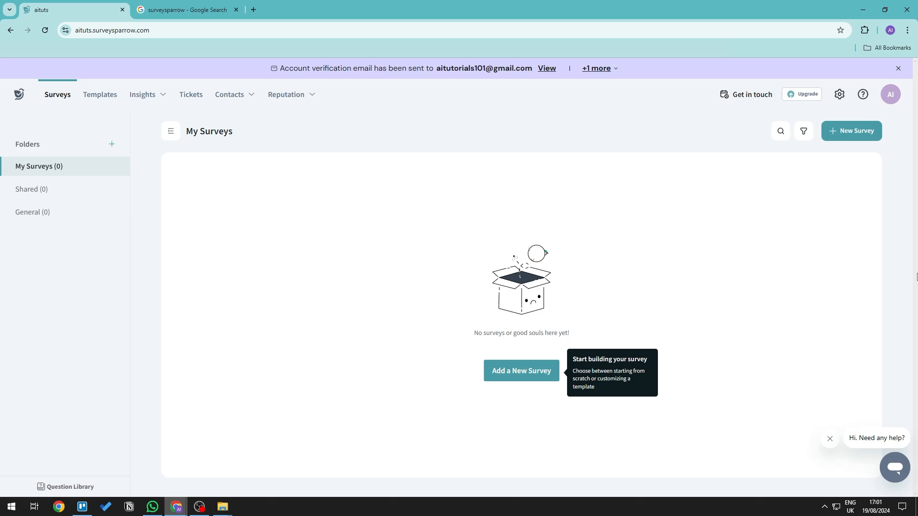
# Bring up the Create New dialog and explore its Wing It With AI option
pyautogui.click(521, 370)
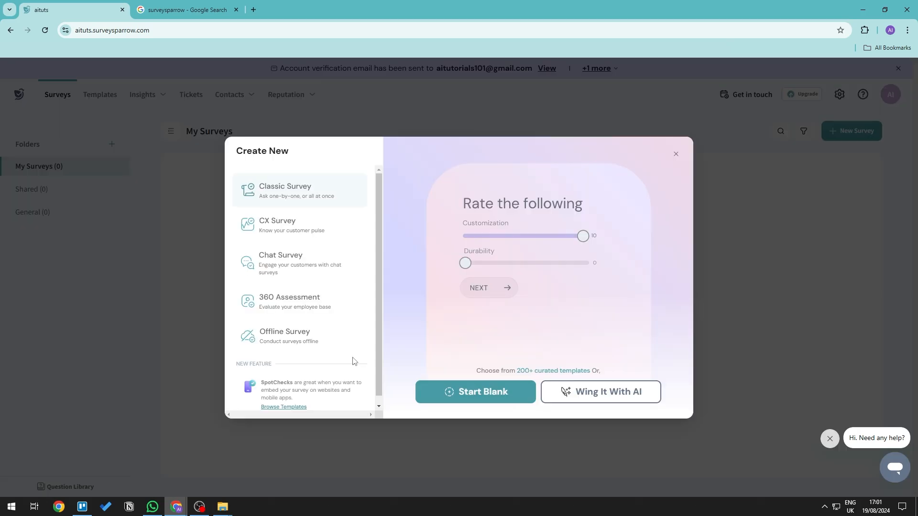
pyautogui.moveTo(465, 263); pyautogui.dragTo(556, 263)
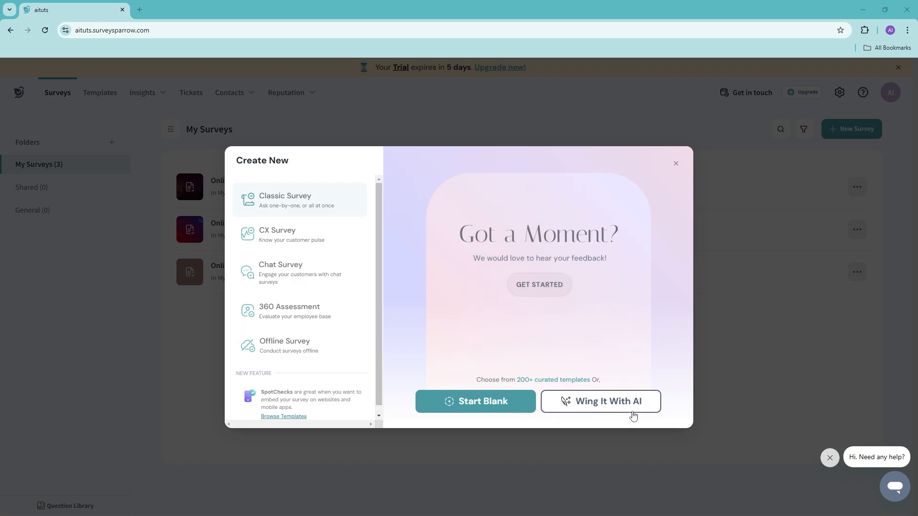
pyautogui.click(600, 401)
pyautogui.write('know what customers always buy in a supermarket')
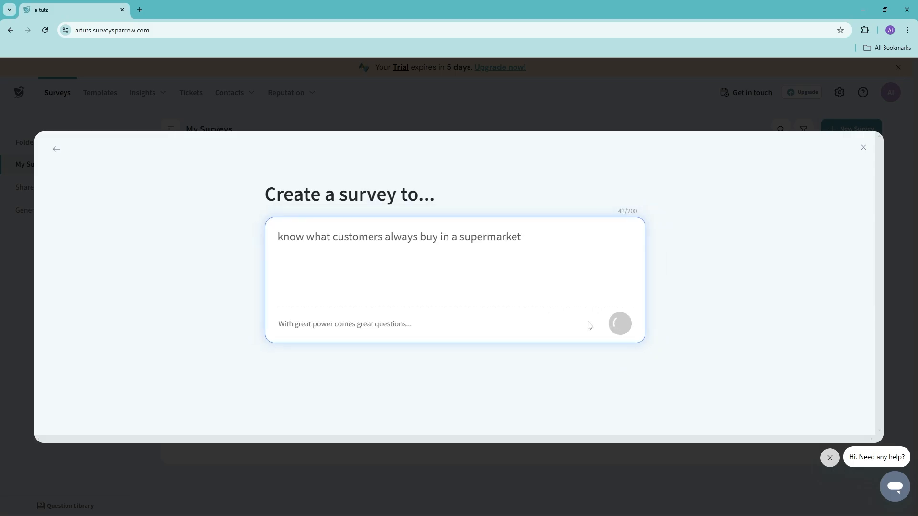
pyautogui.click(618, 324)
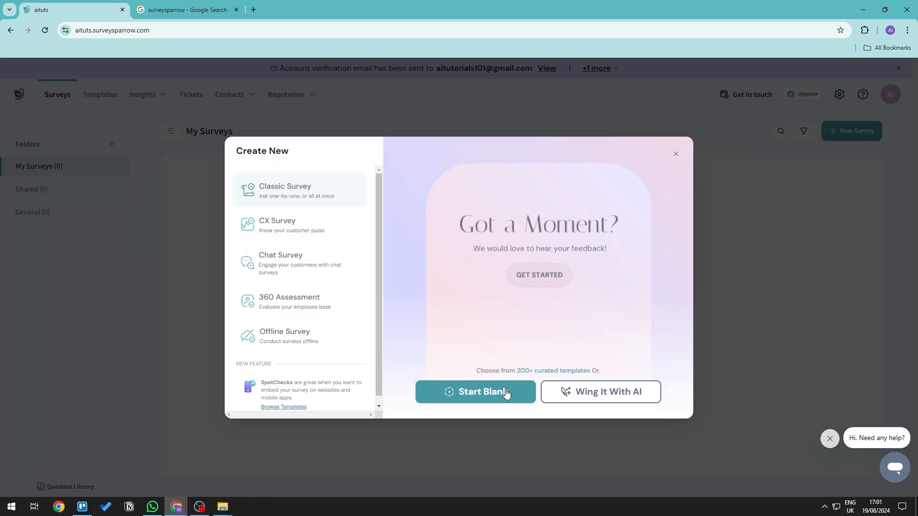
# Create a blank survey titled 'Online Shopping Habits' in the My Surveys folder
pyautogui.click(475, 398)
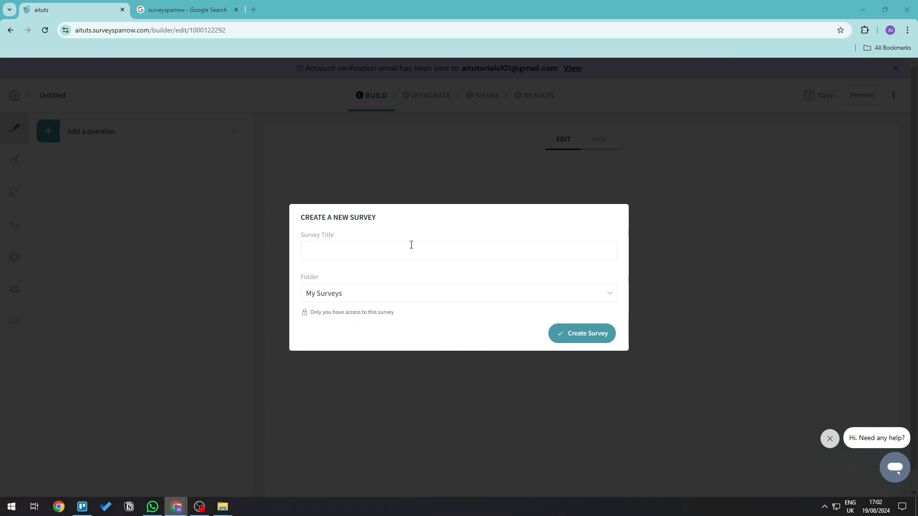
pyautogui.click(458, 250)
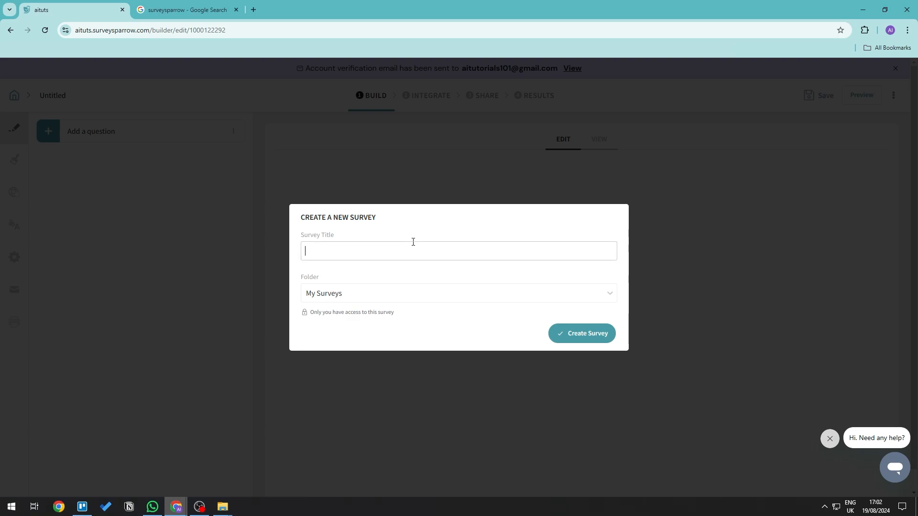
pyautogui.write('o')
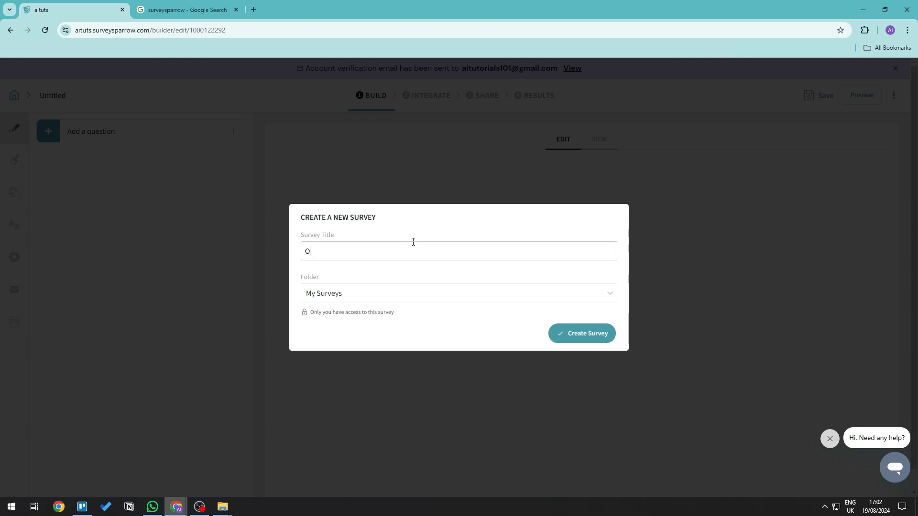
pyautogui.write('nline Shopping Habits')
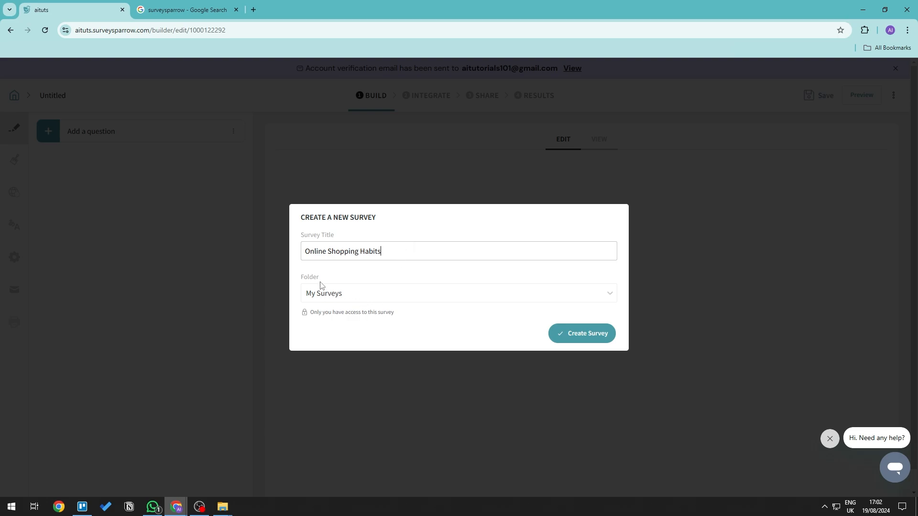
pyautogui.moveTo(346, 294)
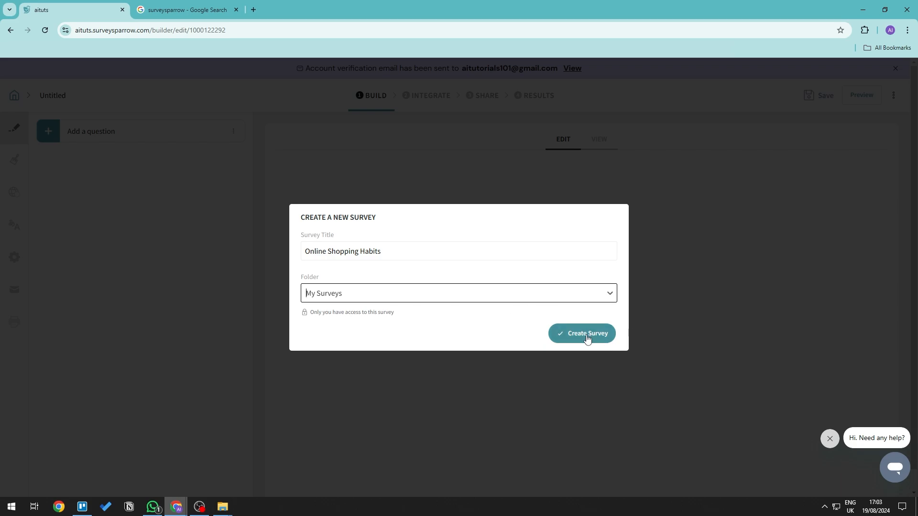
pyautogui.click(582, 333)
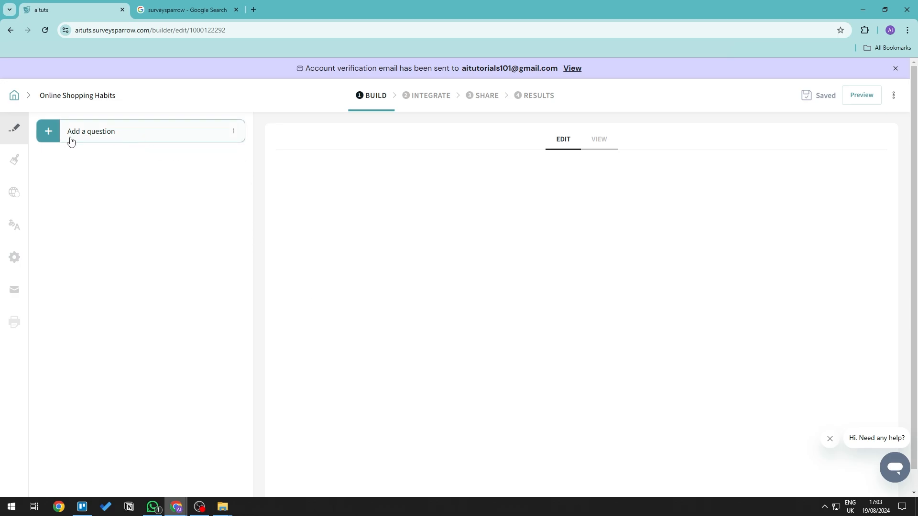
pyautogui.moveTo(101, 142)
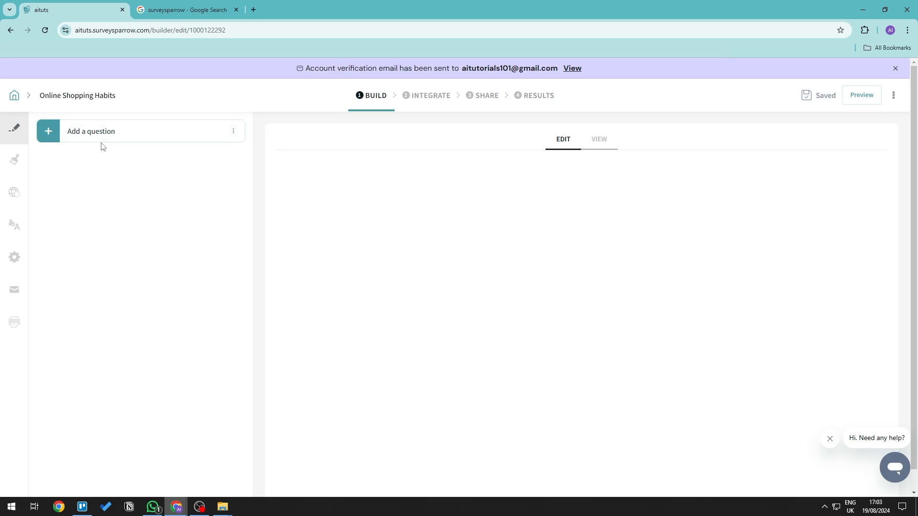
# Add a Multiple Choice question as the survey's first question
pyautogui.click(91, 131)
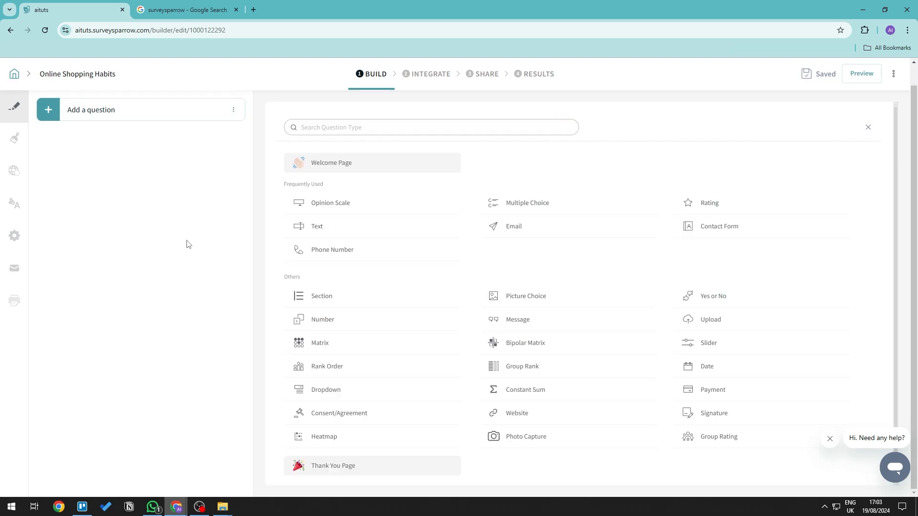
pyautogui.moveTo(526, 202)
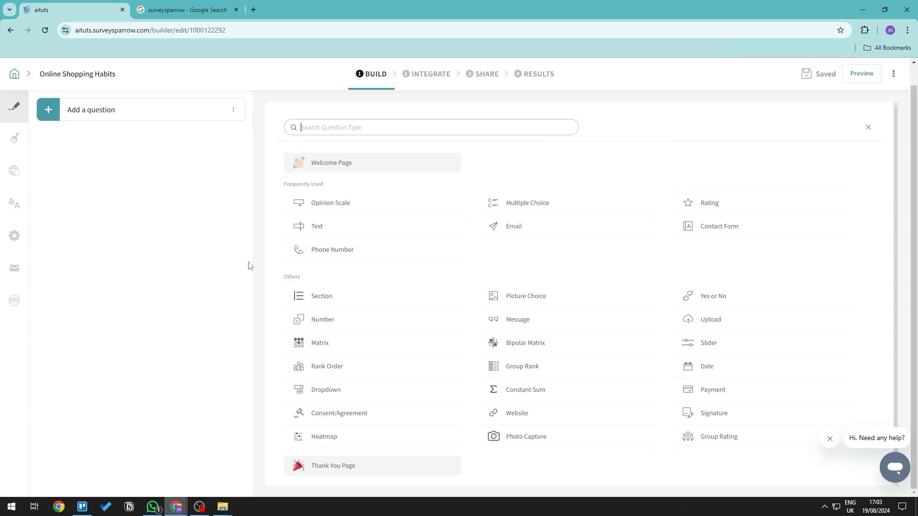
pyautogui.moveTo(212, 265)
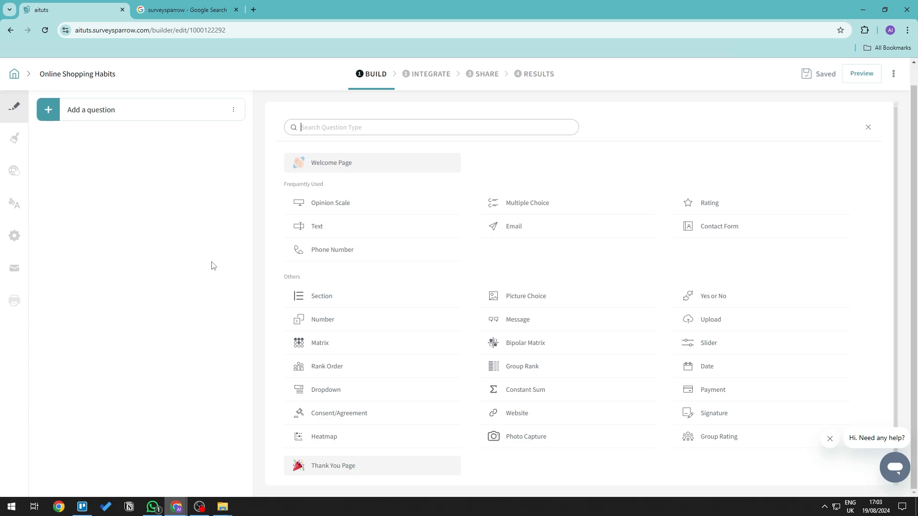
pyautogui.moveTo(526, 206)
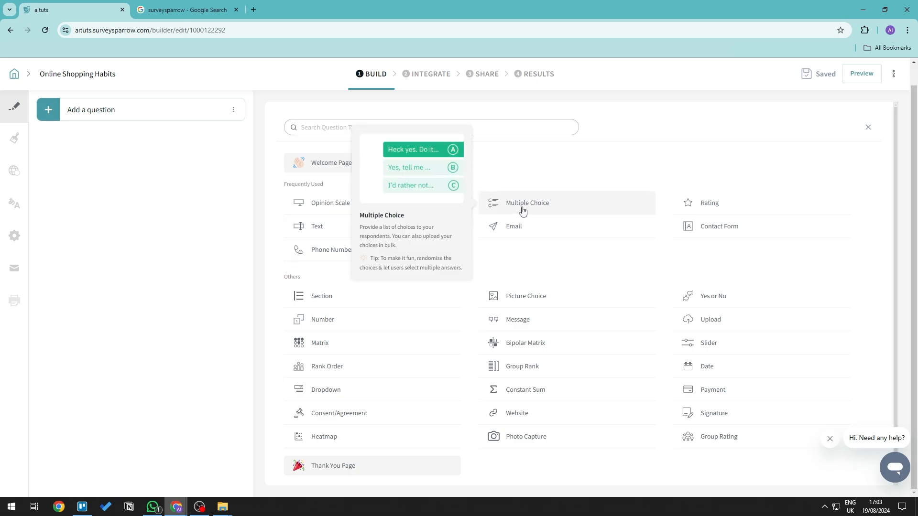
pyautogui.click(526, 202)
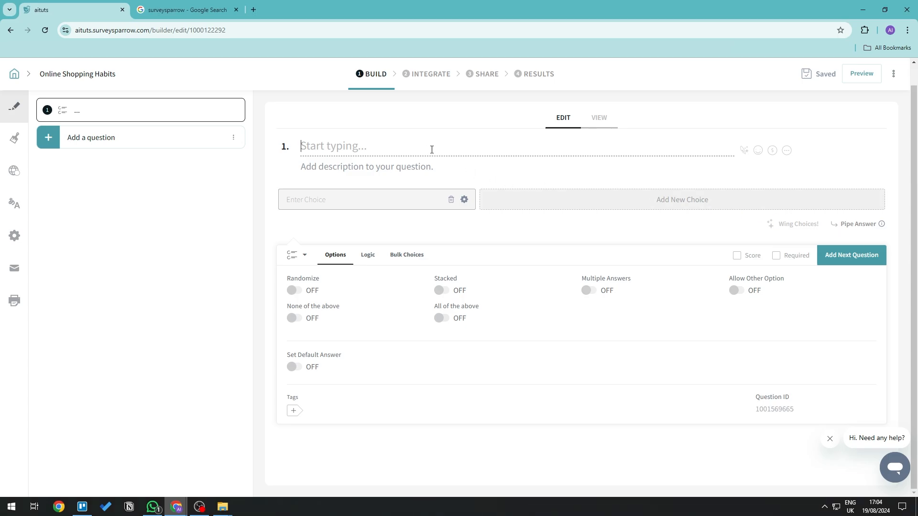
# Write question 1 as 'How often do you shop online?' with first choice 'Daily'
pyautogui.write('How often do you shop online?')
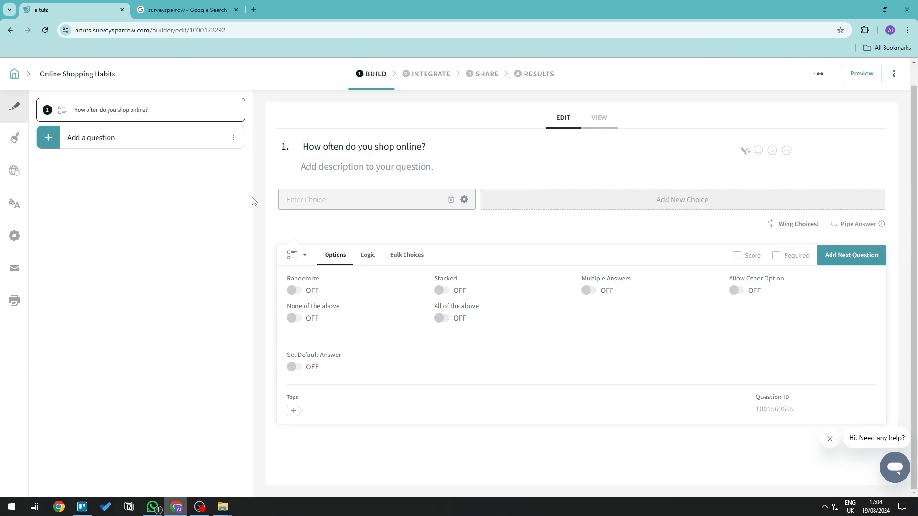
pyautogui.click(428, 146)
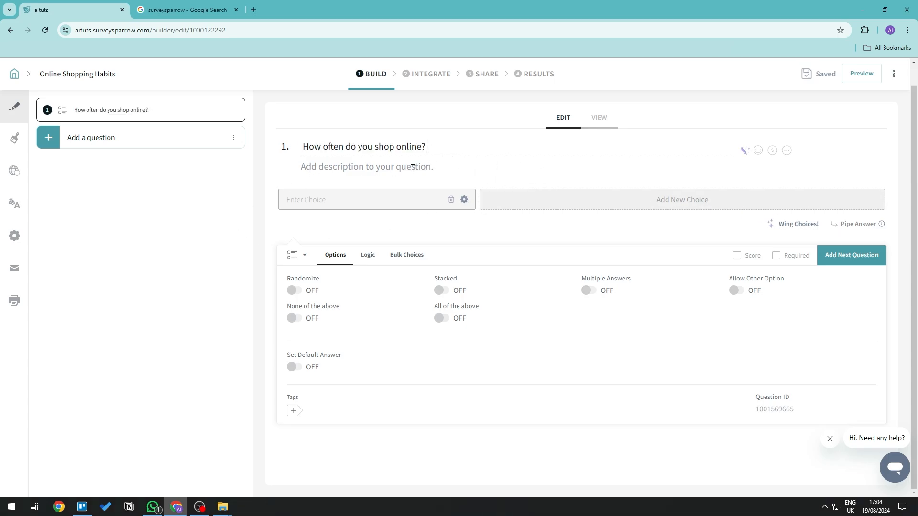
pyautogui.write('Daily')
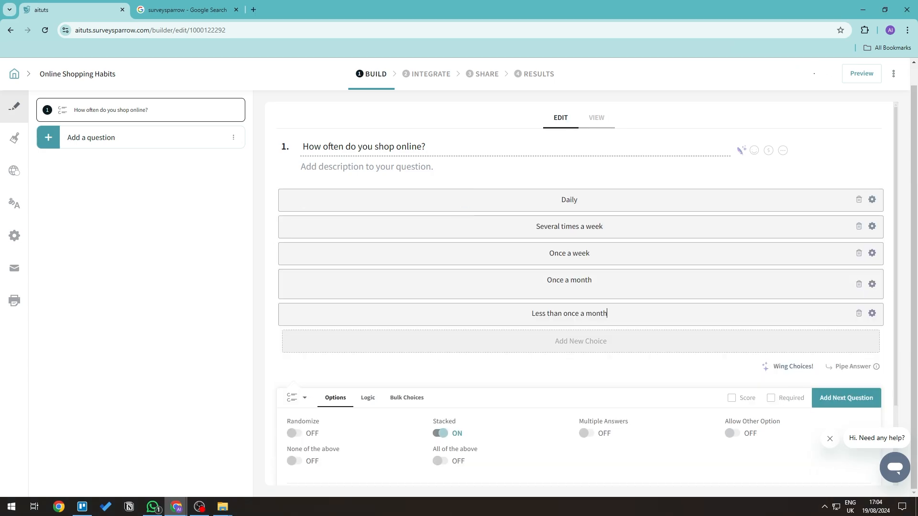
pyautogui.click(579, 340)
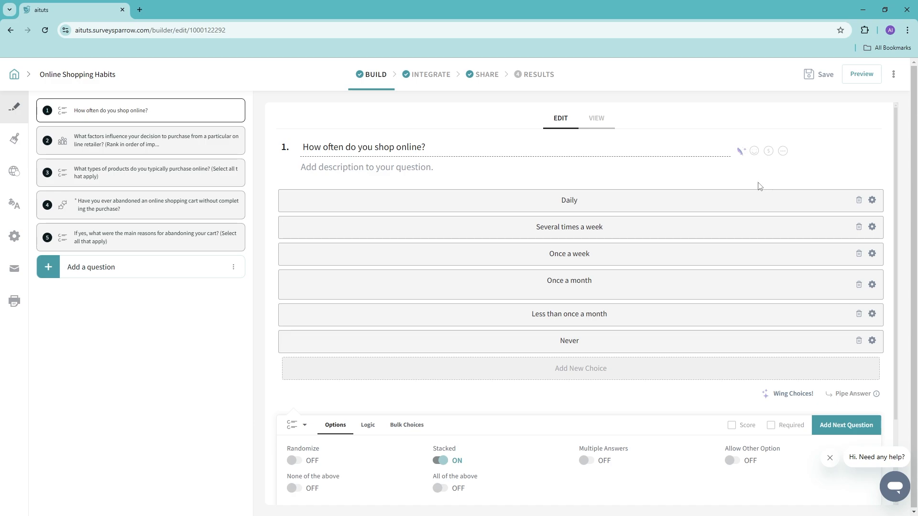
# Rephrase question 1 with AI into 'Question: do you shop online?'
pyautogui.click(740, 151)
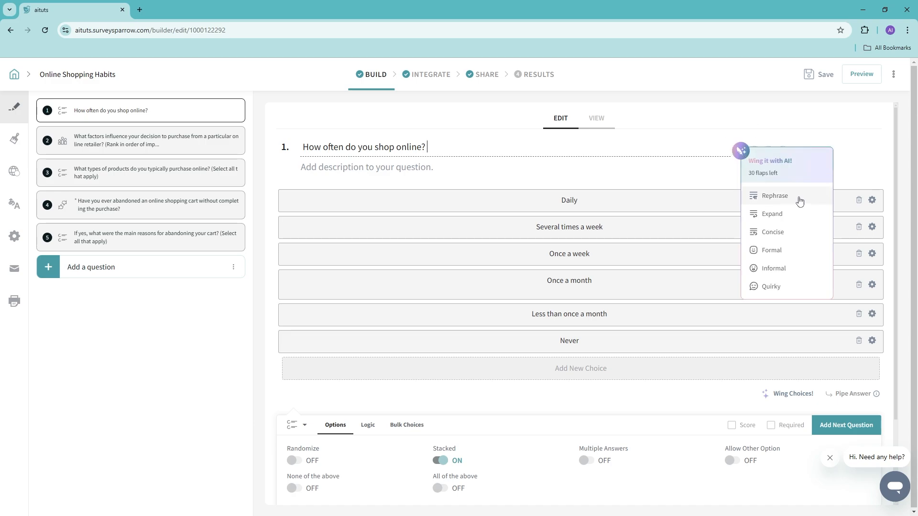
pyautogui.click(773, 195)
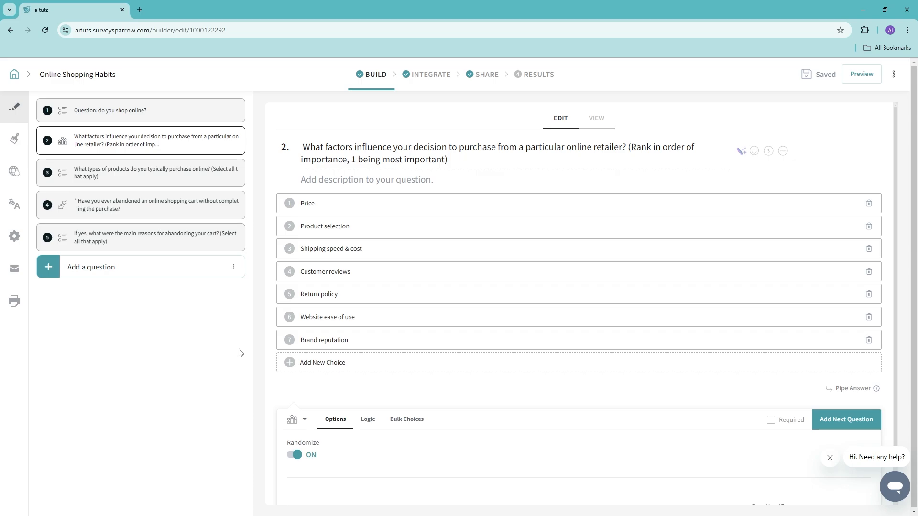
pyautogui.moveTo(630, 239)
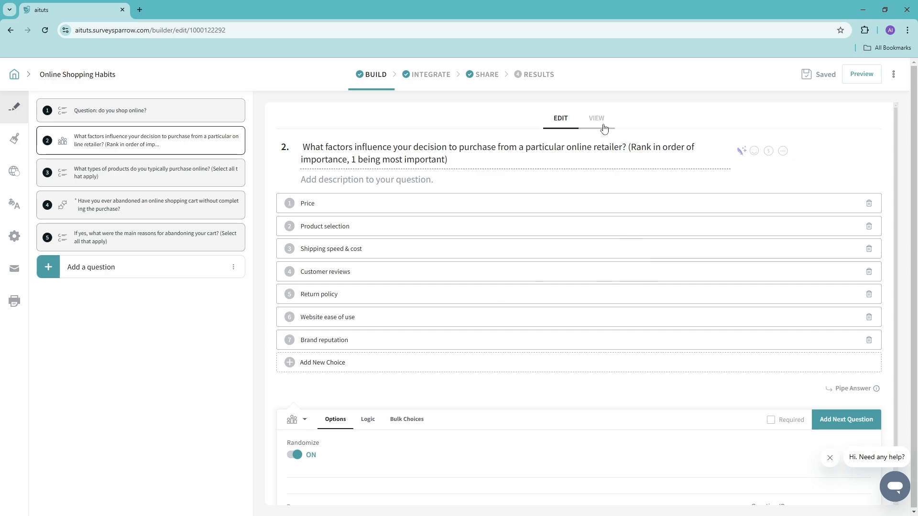
# Preview the seven-factor ranking question with shuffled choices in mobile VIEW layout
pyautogui.click(596, 117)
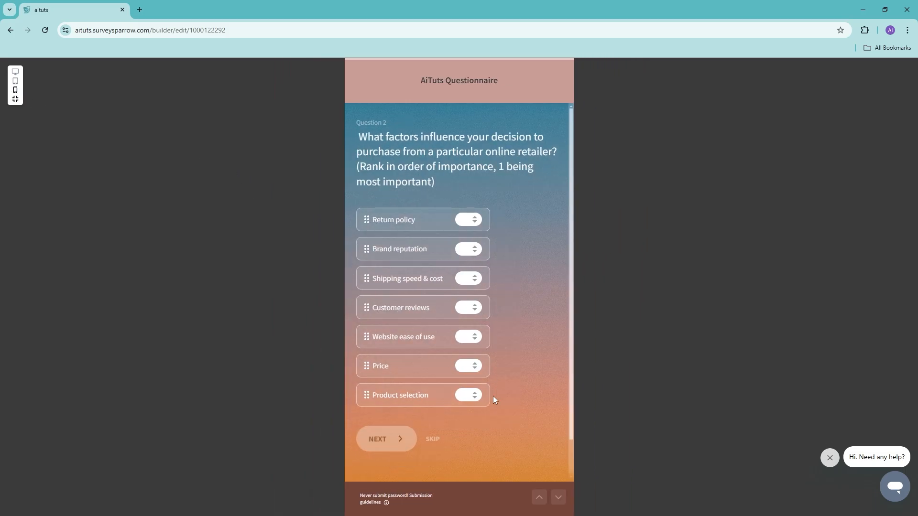
pyautogui.moveTo(464, 392)
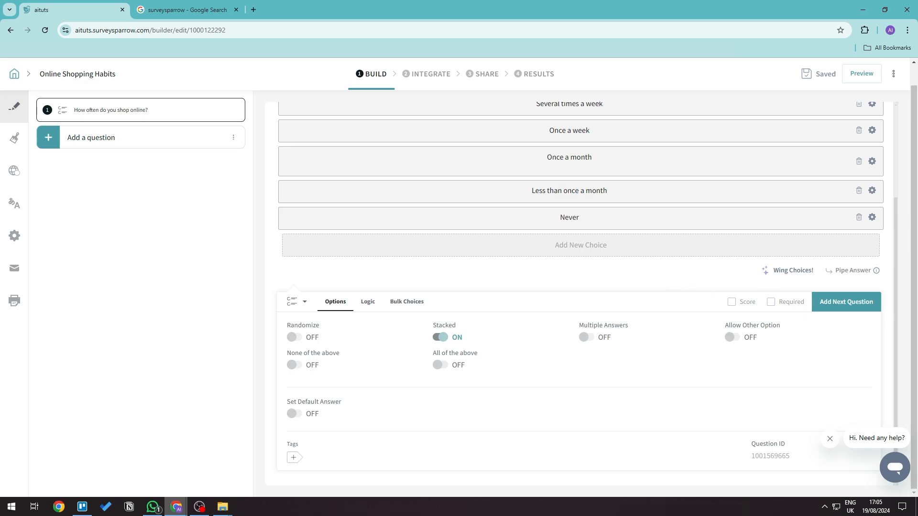
# Move the purchase-factors ranking question below the product-types question and enter the Design editor
pyautogui.click(368, 301)
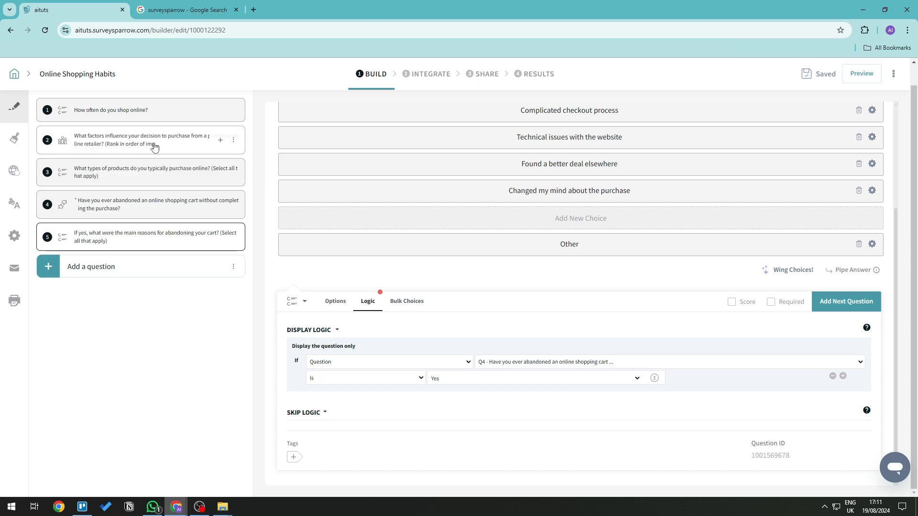
pyautogui.moveTo(153, 144)
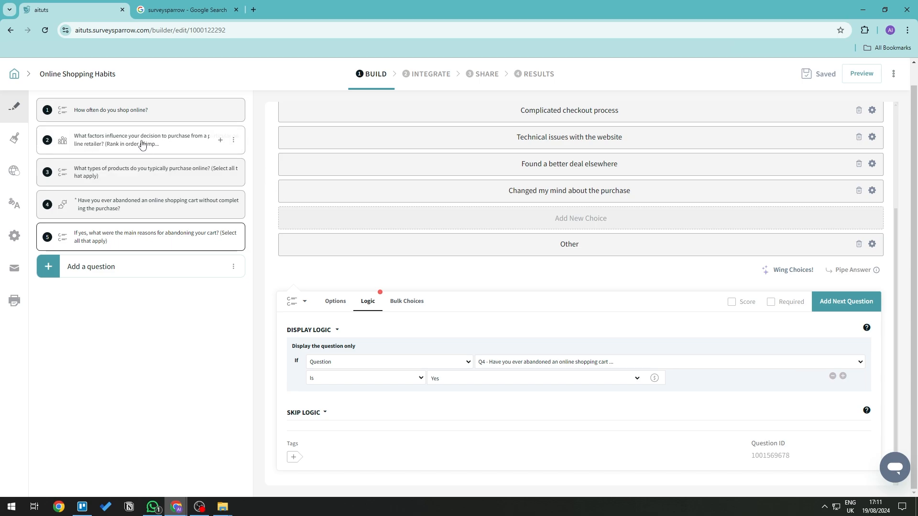
pyautogui.moveTo(140, 140); pyautogui.dragTo(141, 172)
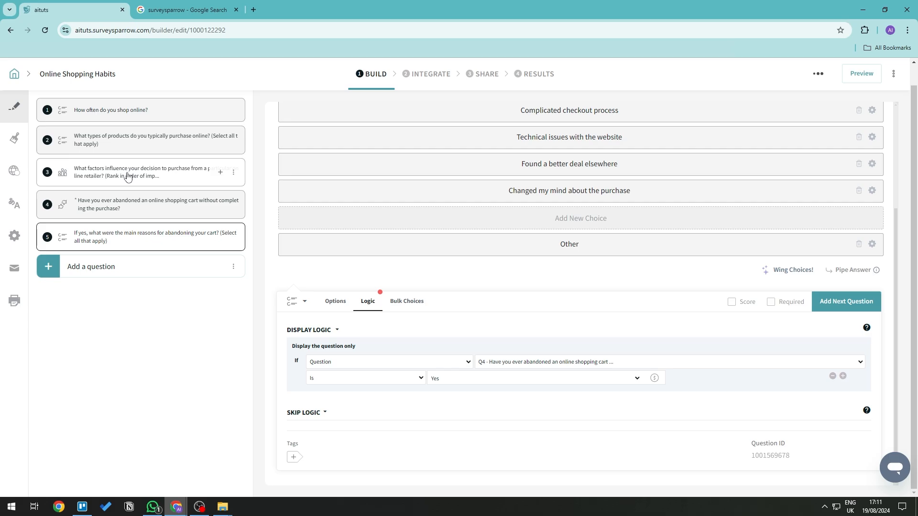
pyautogui.click(108, 109)
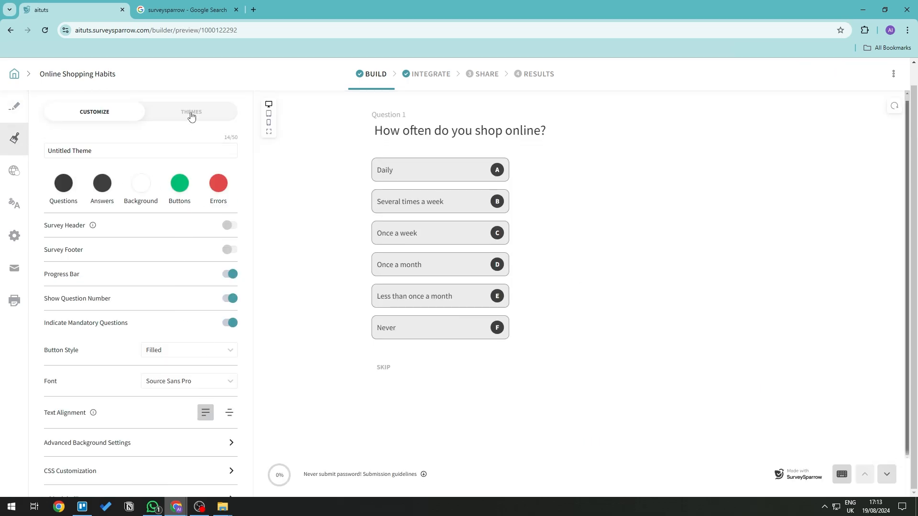
# Apply a copied Lowrange theme with 'AiTuts Questionnaire' header and expand CSS Customization
pyautogui.click(191, 112)
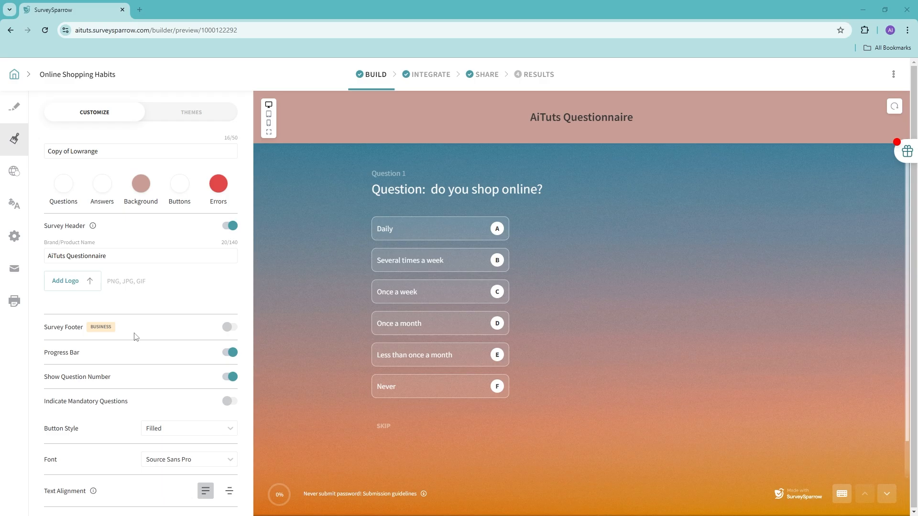
pyautogui.moveTo(136, 334)
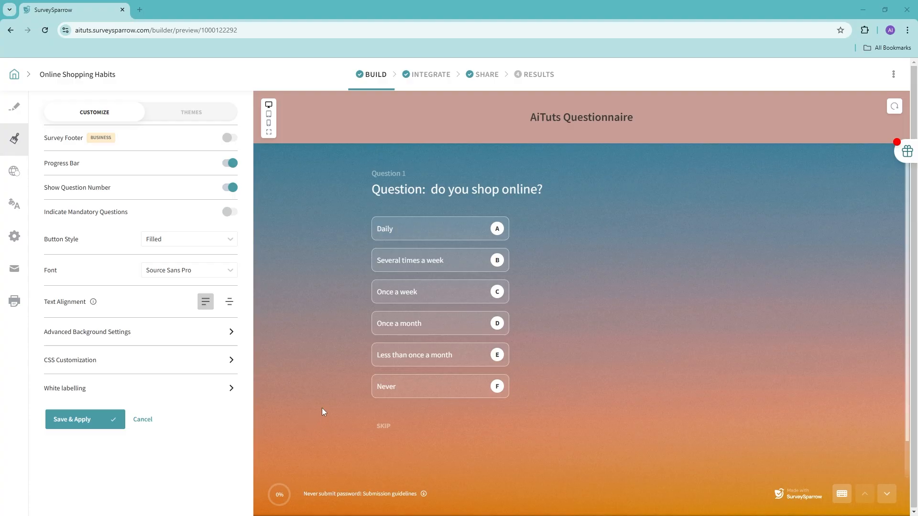
pyautogui.moveTo(65, 361)
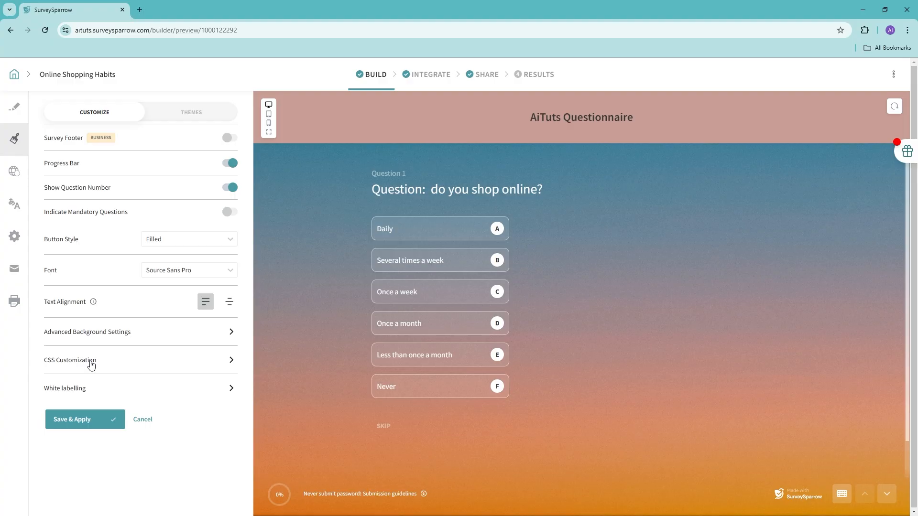
pyautogui.click(70, 360)
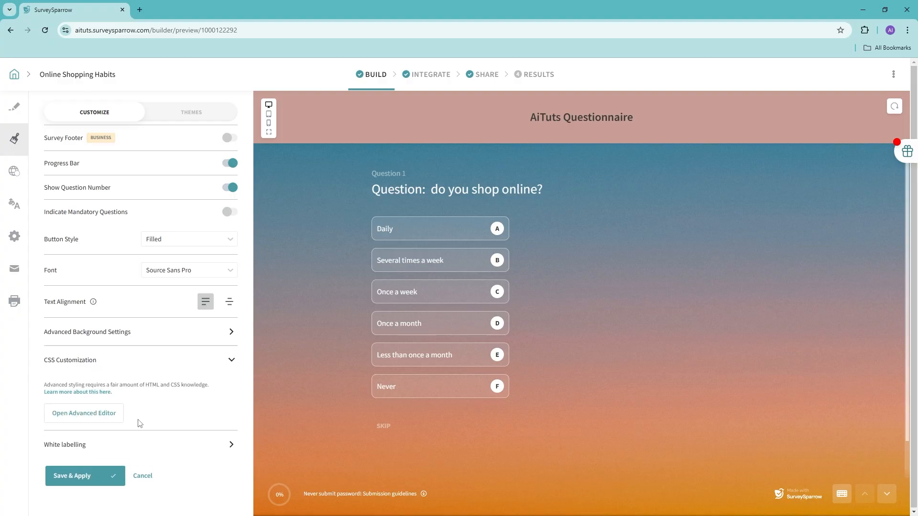
# Add text-align: center CSS in the Advanced Editor and update the theme
pyautogui.click(83, 412)
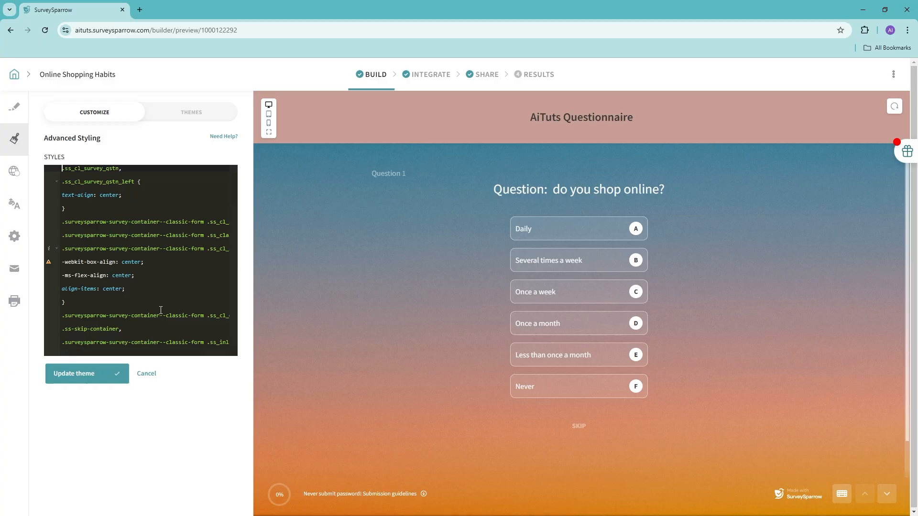
pyautogui.moveTo(707, 358)
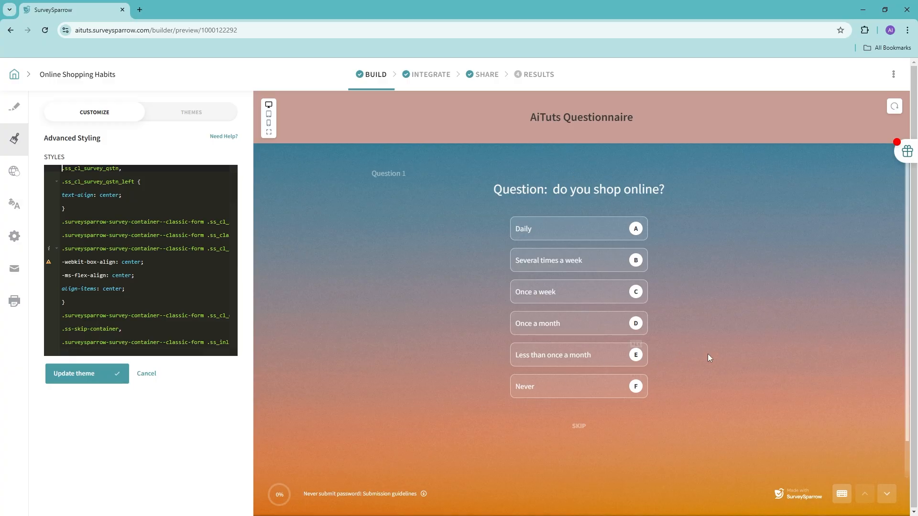
pyautogui.moveTo(464, 446)
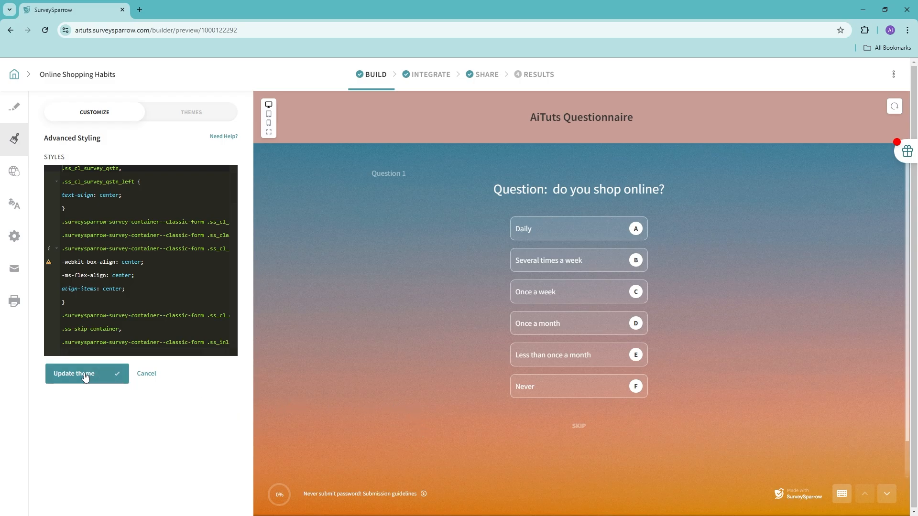
pyautogui.click(73, 373)
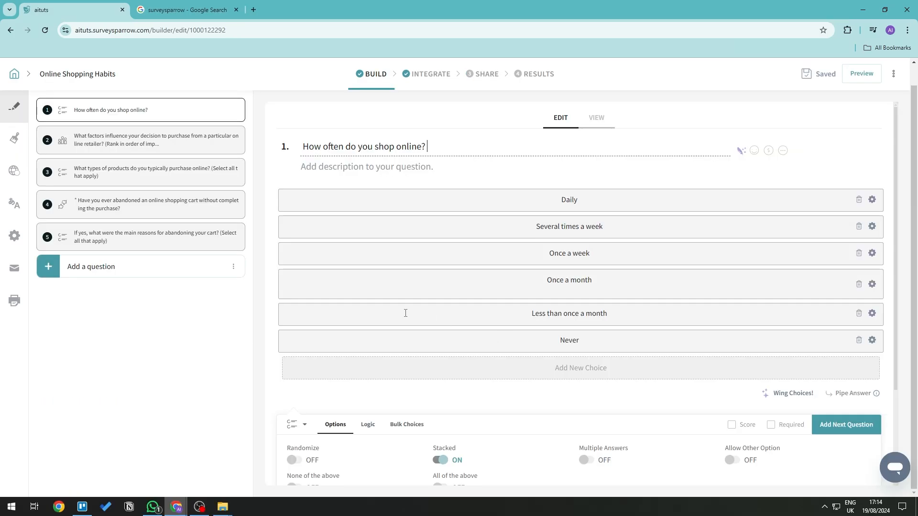
pyautogui.moveTo(376, 344)
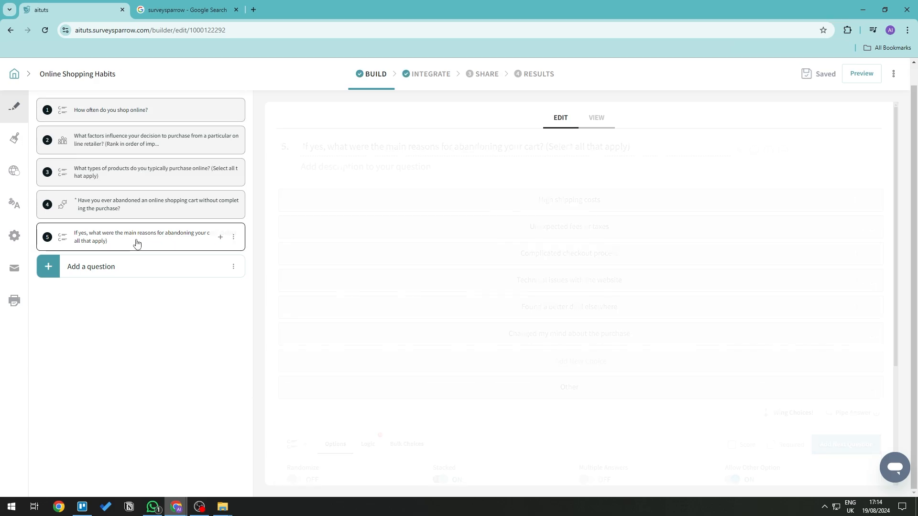
# Open question 5 on cart abandonment and scroll to its seven reasons plus Other
pyautogui.click(139, 237)
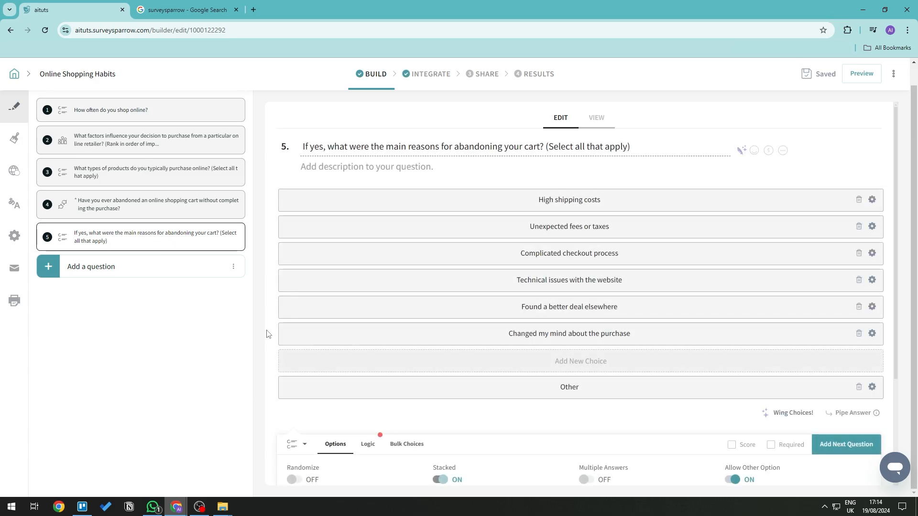
pyautogui.scroll(-3)
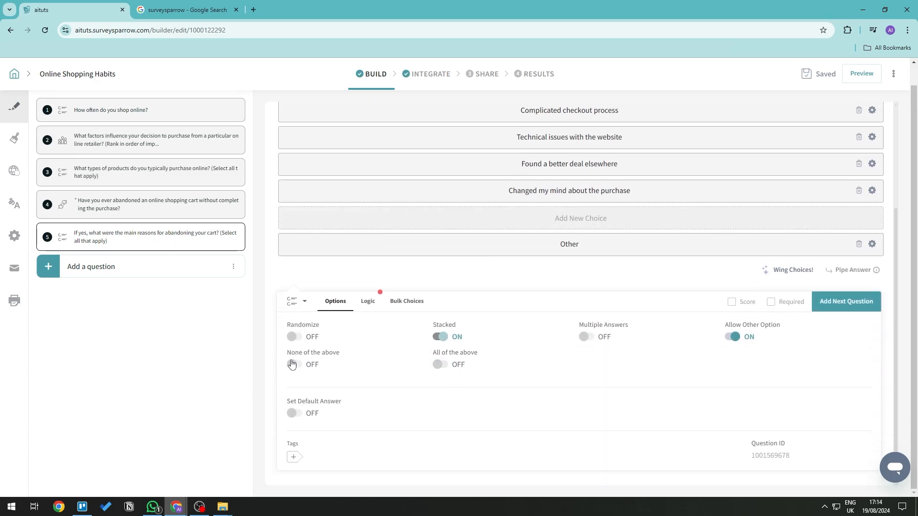
pyautogui.moveTo(283, 360)
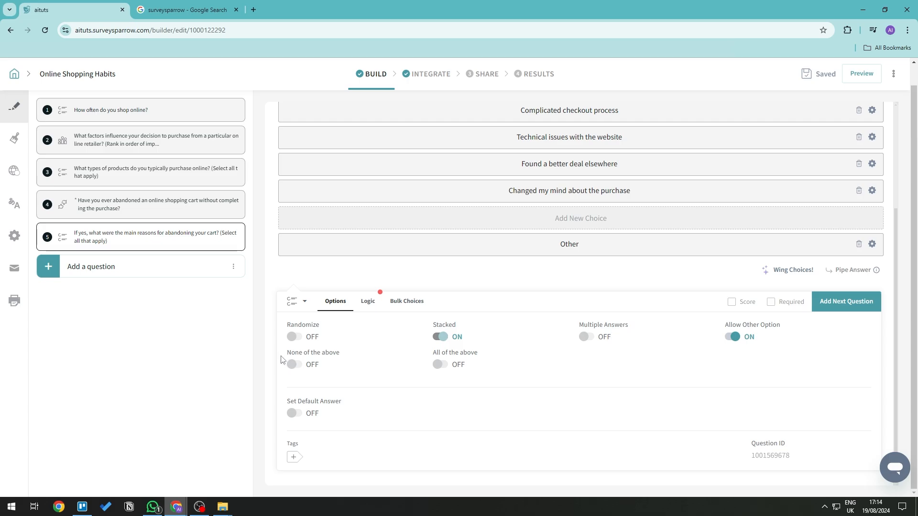
pyautogui.moveTo(324, 354)
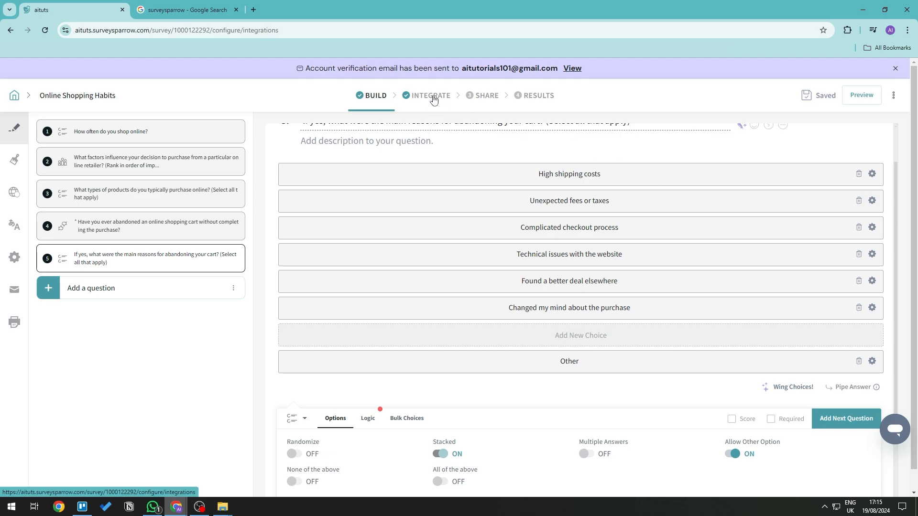
# Go to INTEGRATE and scroll through apps like ActiveCampaign, Google Sheets and HubSpot
pyautogui.click(430, 95)
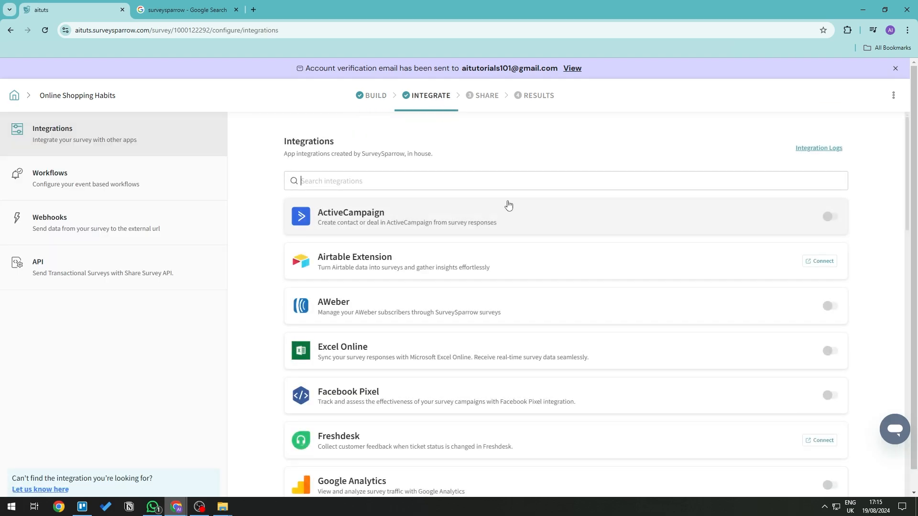
pyautogui.scroll(-3)
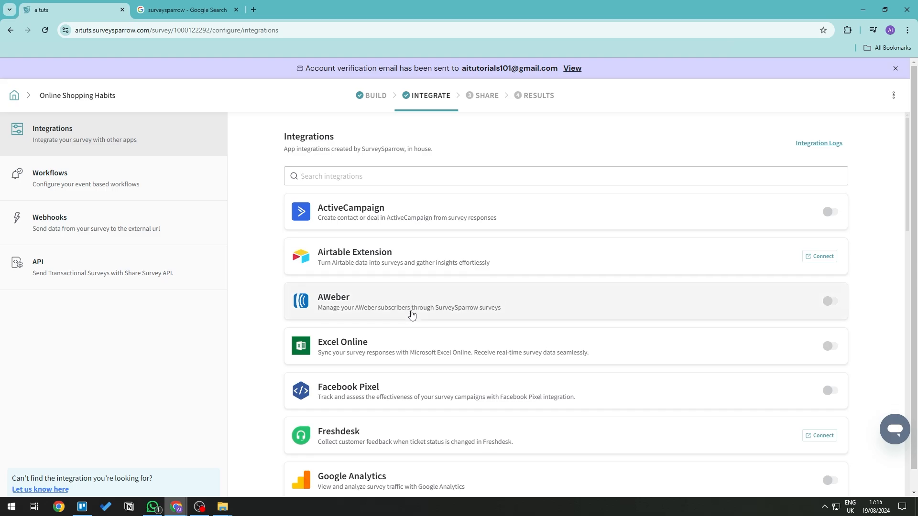
pyautogui.scroll(-3)
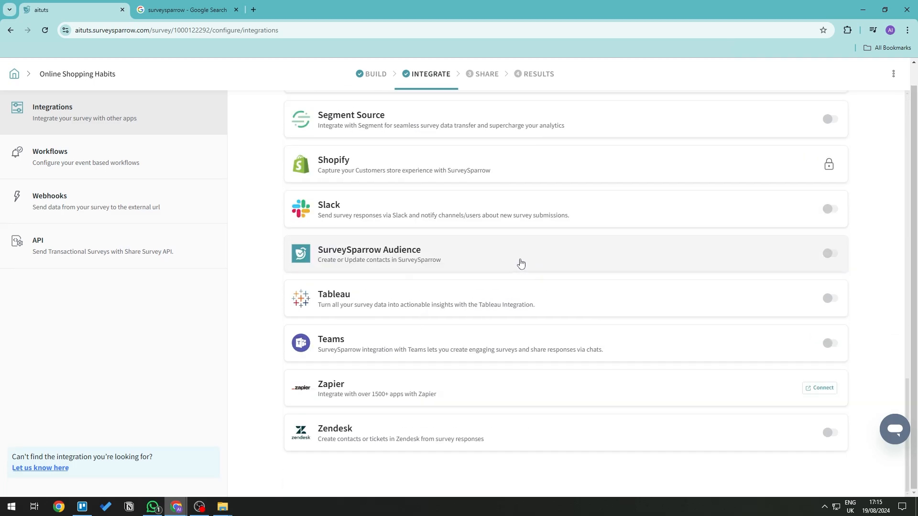
pyautogui.scroll(3)
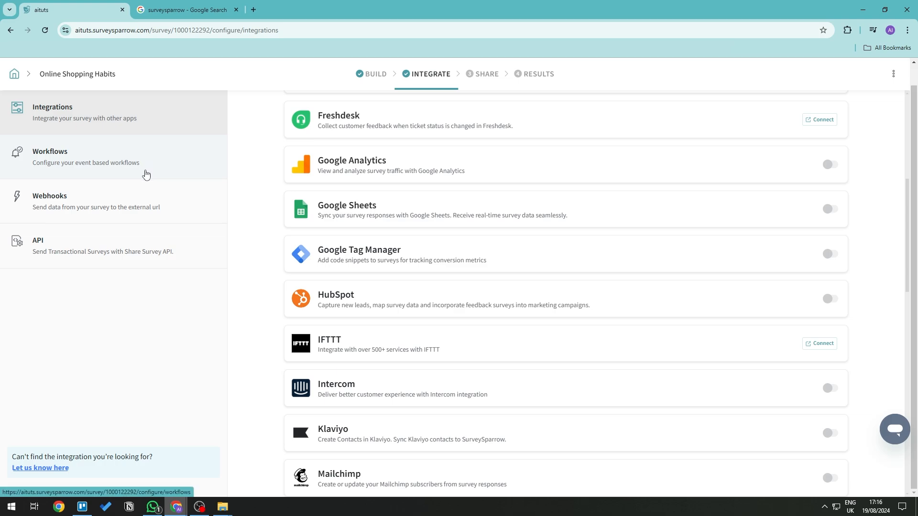
pyautogui.moveTo(153, 237)
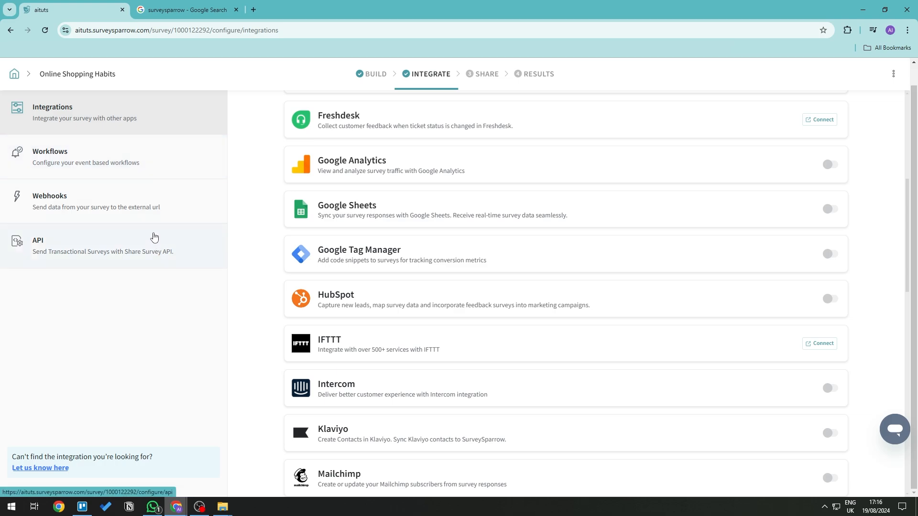
pyautogui.moveTo(193, 262)
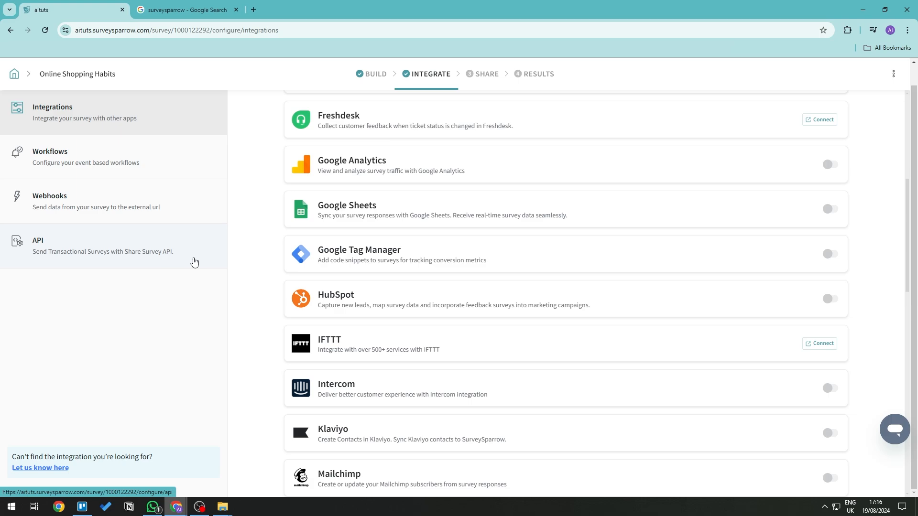
pyautogui.moveTo(159, 263)
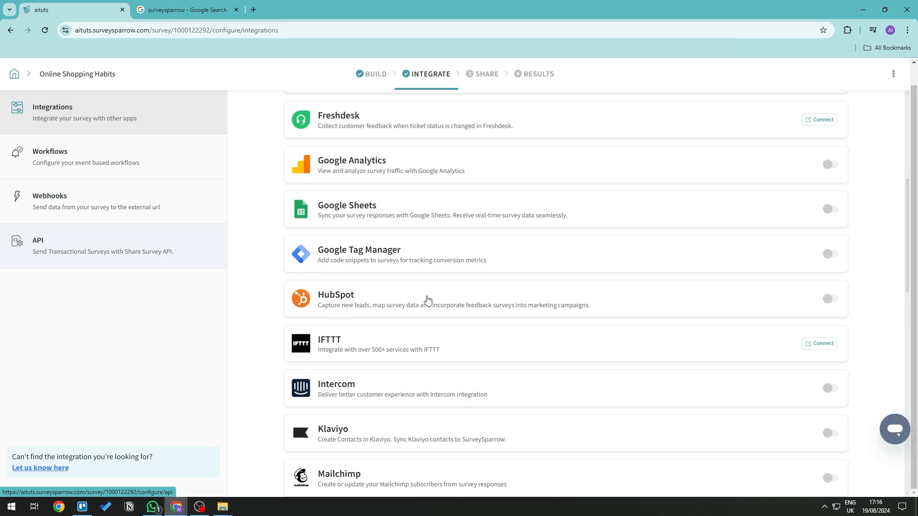
pyautogui.moveTo(506, 293)
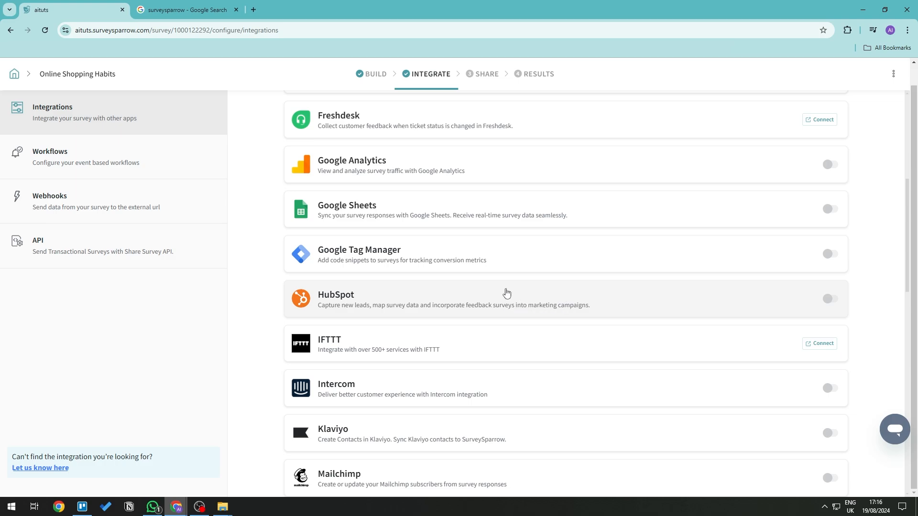
pyautogui.scroll(3)
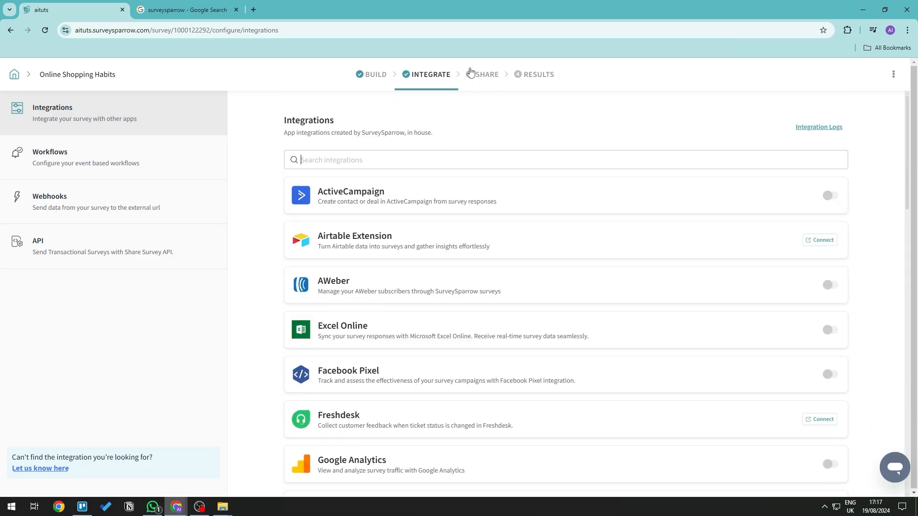
pyautogui.click(486, 75)
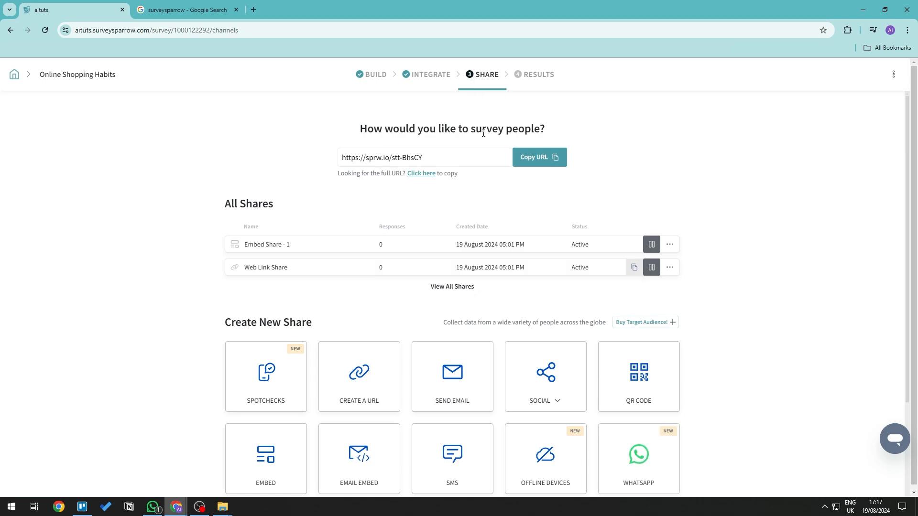
pyautogui.scroll(-3)
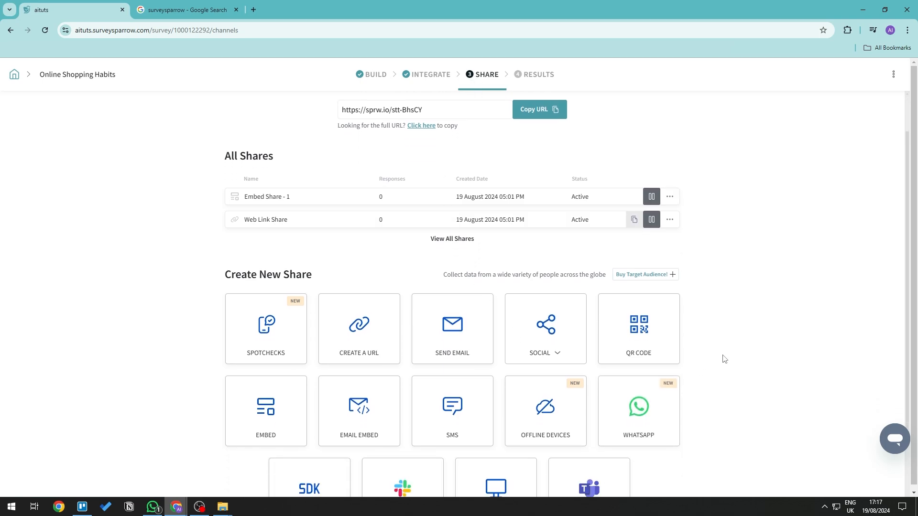
pyautogui.moveTo(753, 350)
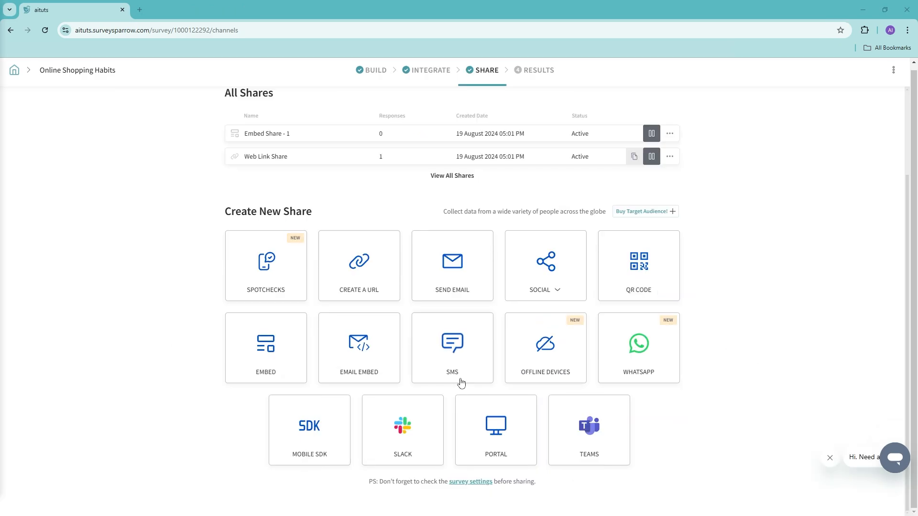
pyautogui.moveTo(670, 355)
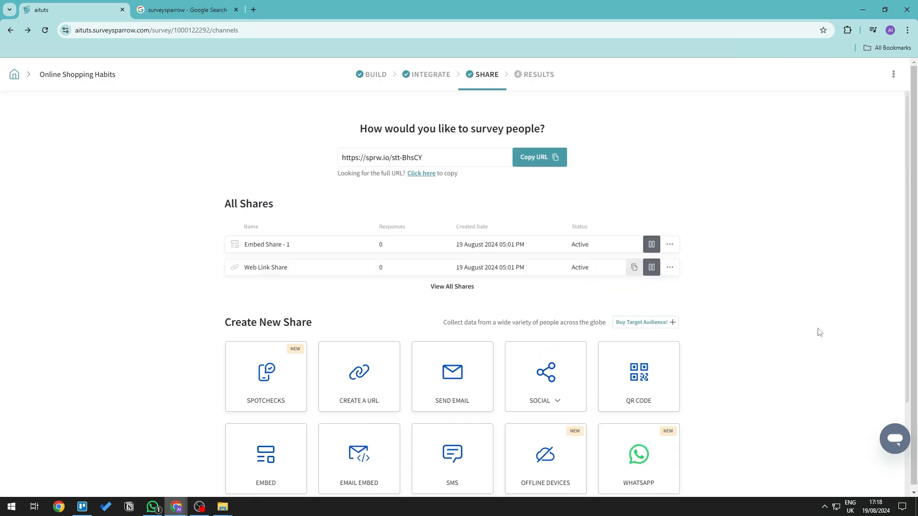
pyautogui.moveTo(528, 130)
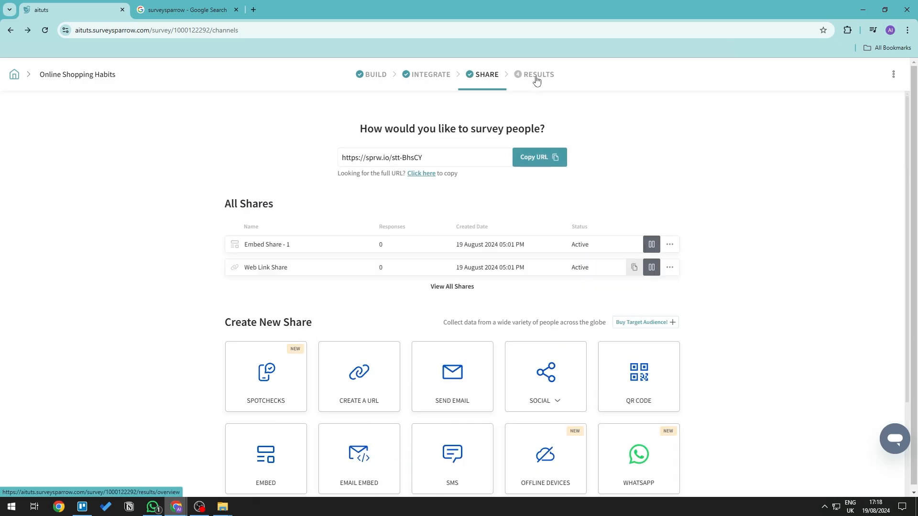
# Review the Results overview: one response, 12-second average time, 100% completion
pyautogui.click(537, 75)
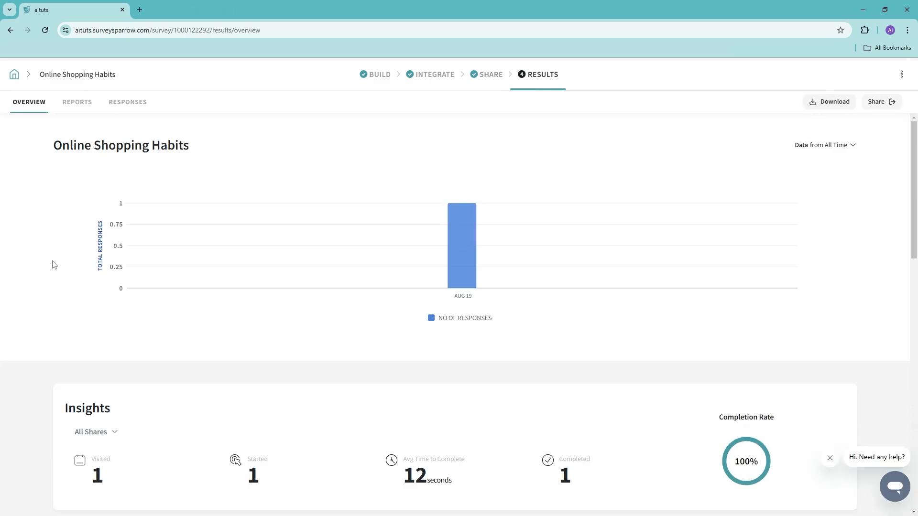
pyautogui.scroll(-3)
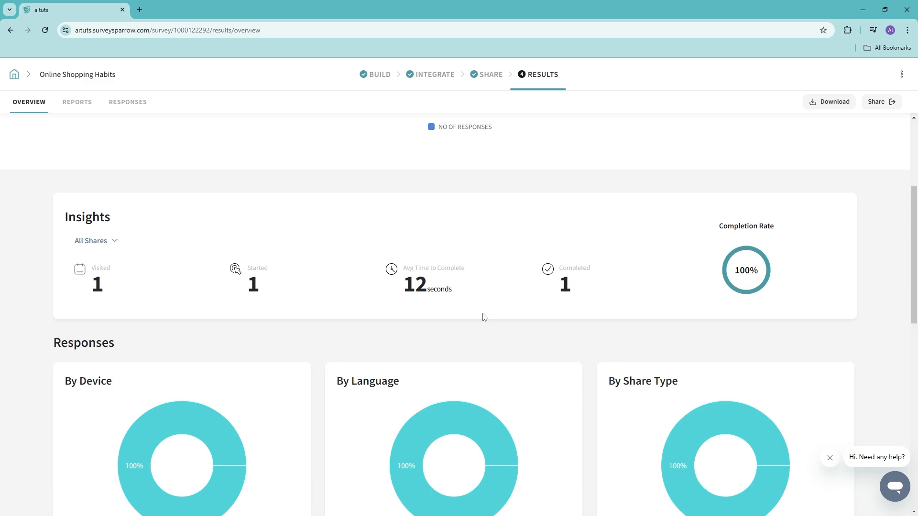
pyautogui.moveTo(430, 301)
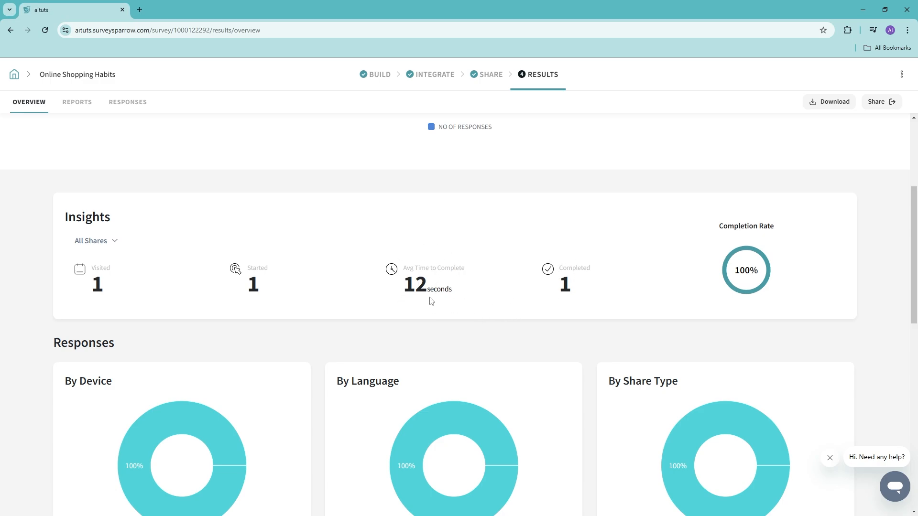
pyautogui.moveTo(456, 321)
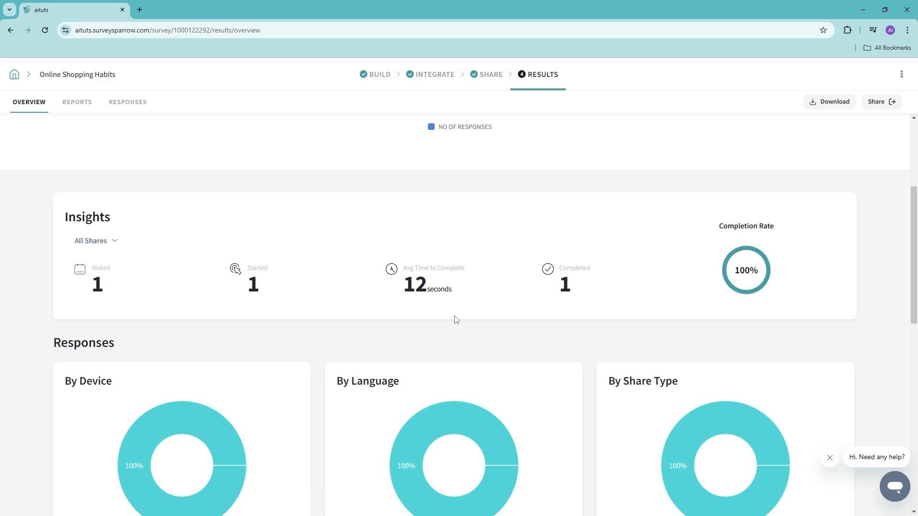
pyautogui.scroll(-3)
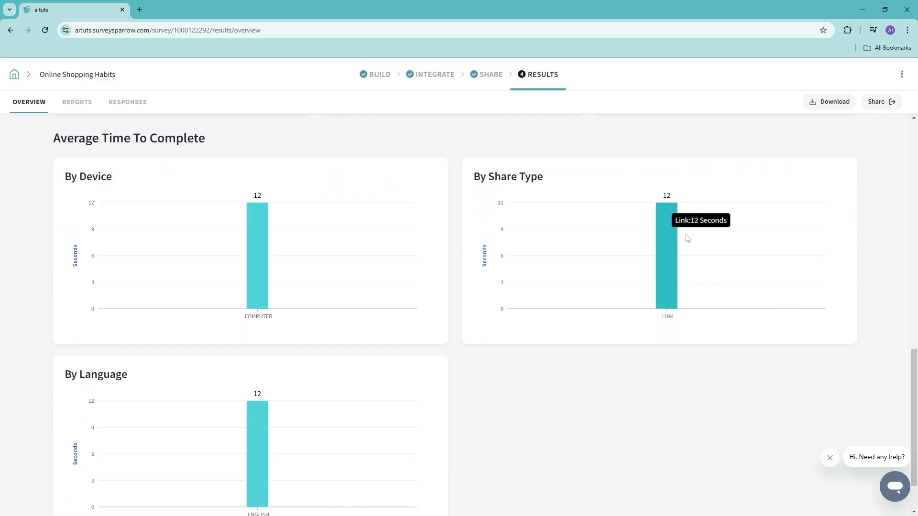
pyautogui.scroll(-3)
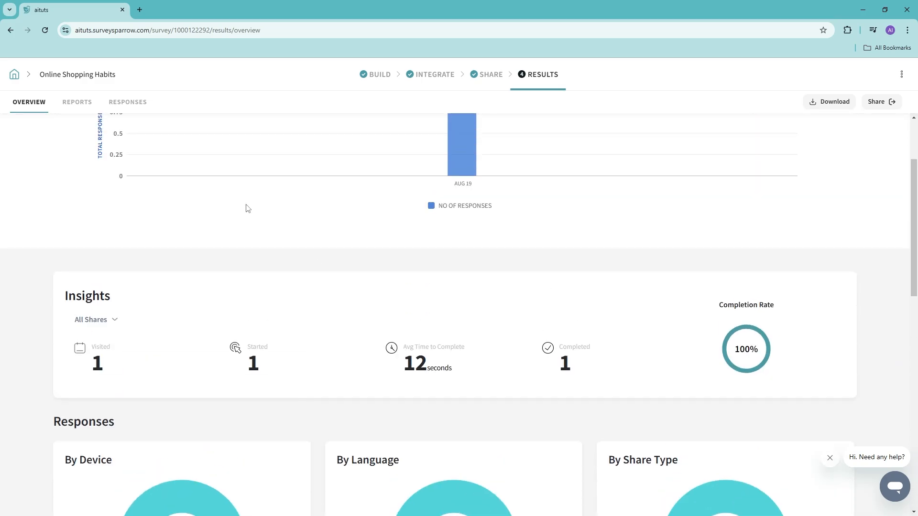
# Scroll through the Default Report's per-question results, like 'Several times a week'
pyautogui.click(77, 102)
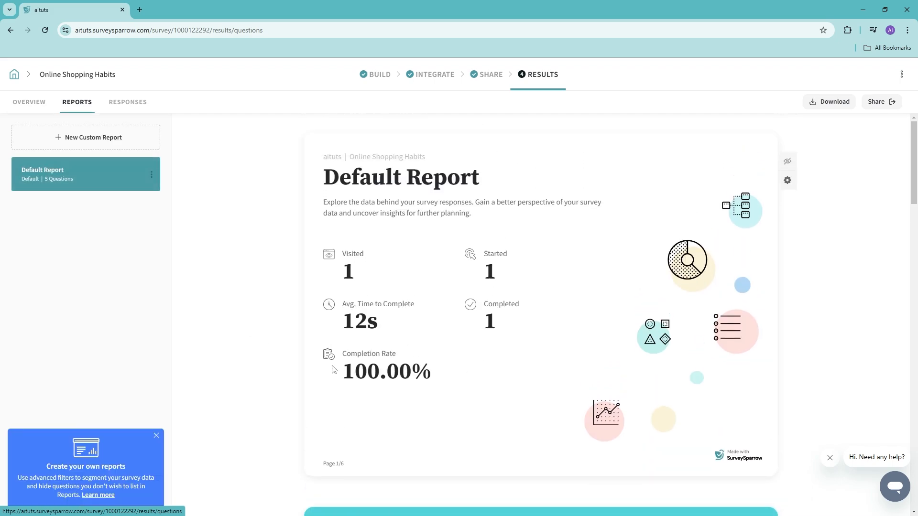
pyautogui.scroll(-3)
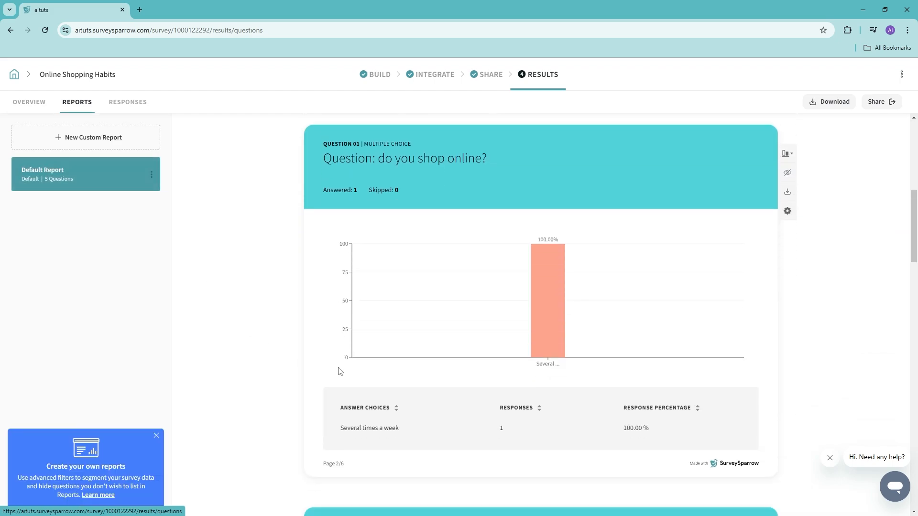
pyautogui.scroll(-3)
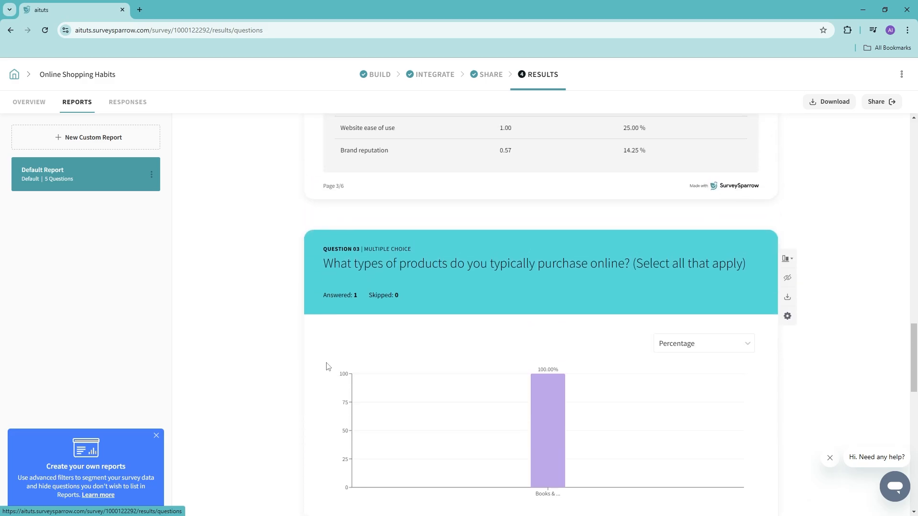
# View the individual responses list, then open Browse Templates
pyautogui.click(127, 102)
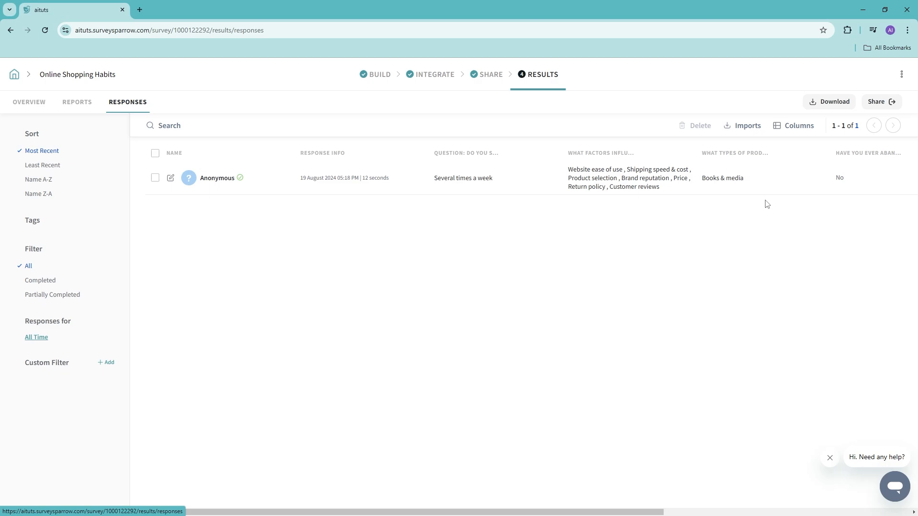
pyautogui.moveTo(272, 290)
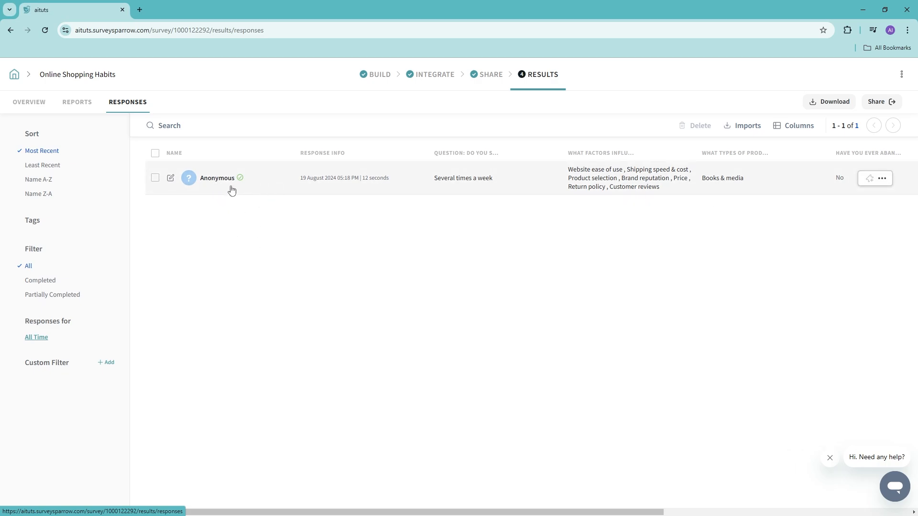
pyautogui.moveTo(269, 240)
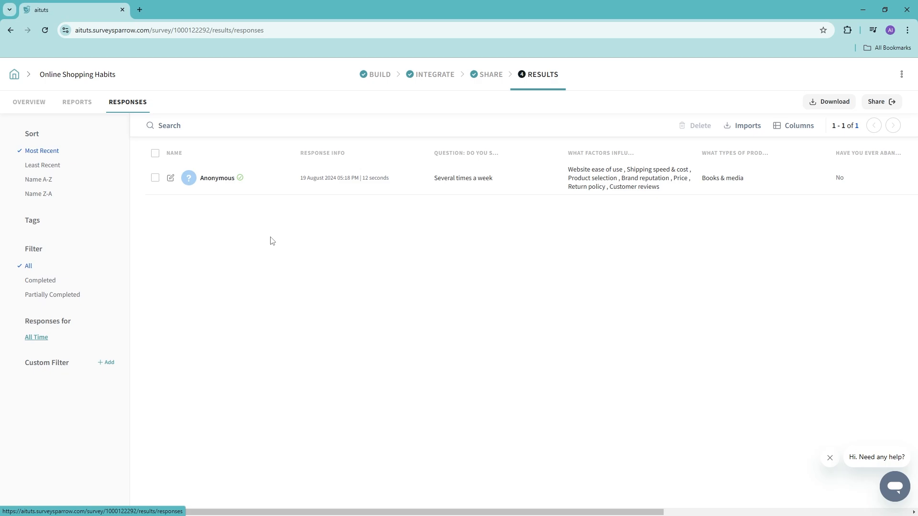
pyautogui.moveTo(340, 194)
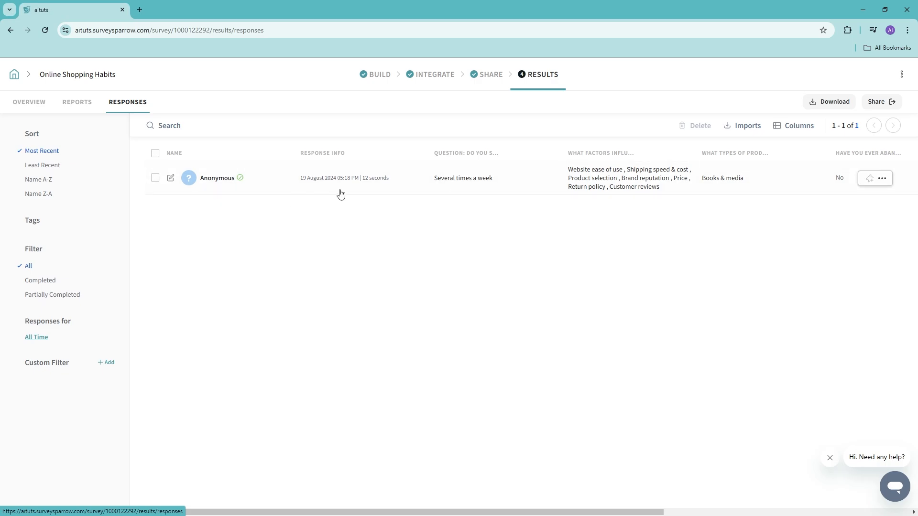
pyautogui.moveTo(649, 224)
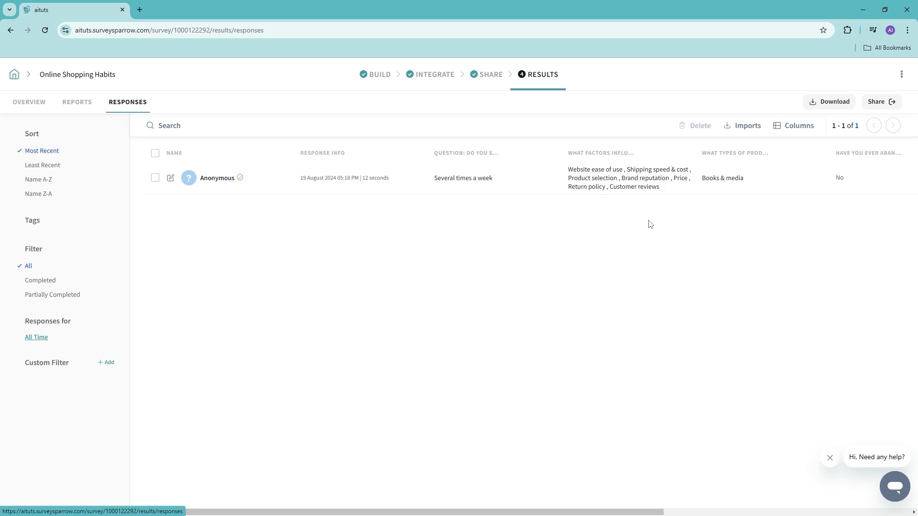
pyautogui.moveTo(758, 125)
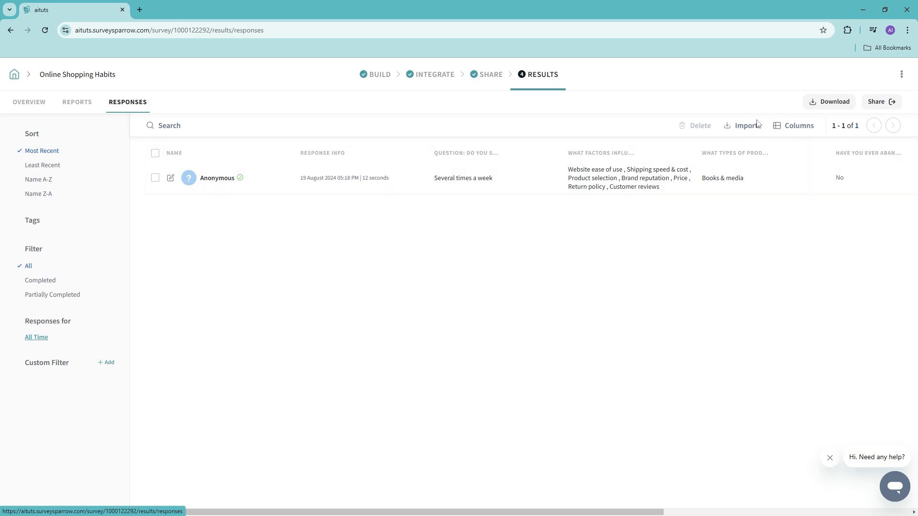
pyautogui.moveTo(750, 128)
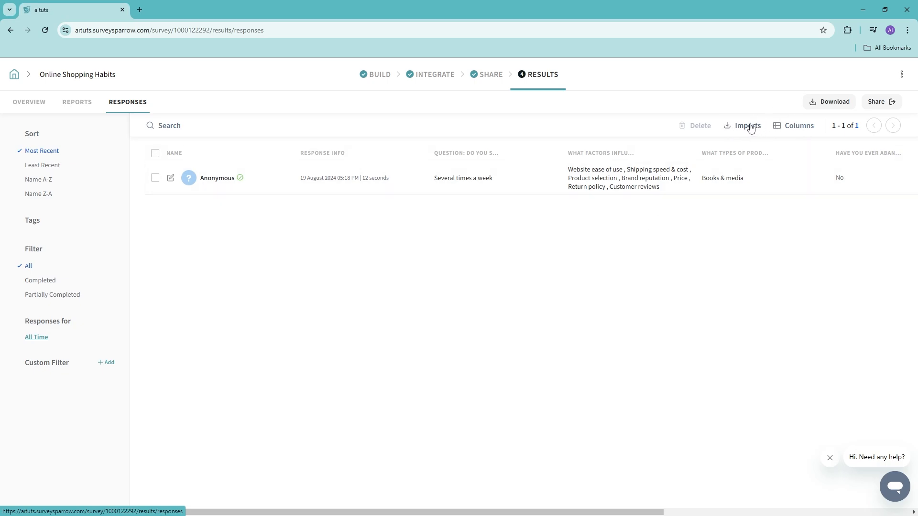
pyautogui.moveTo(691, 240)
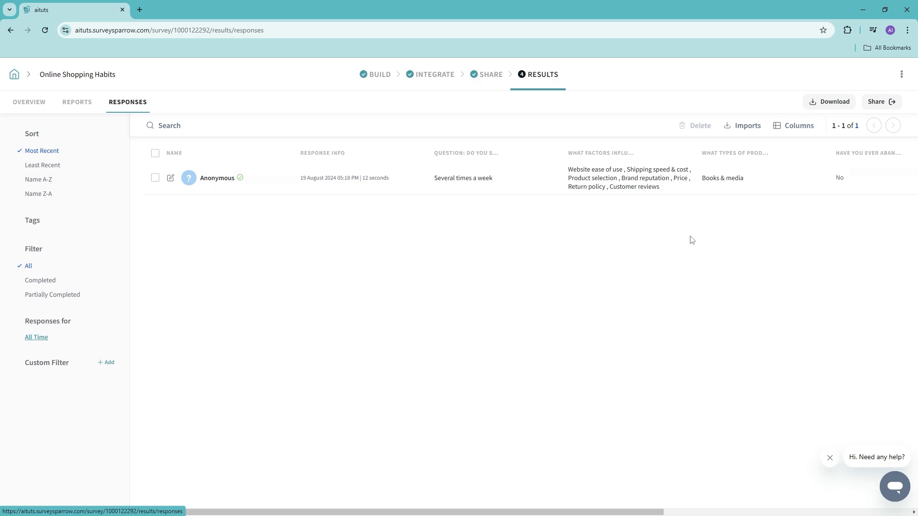
pyautogui.click(881, 102)
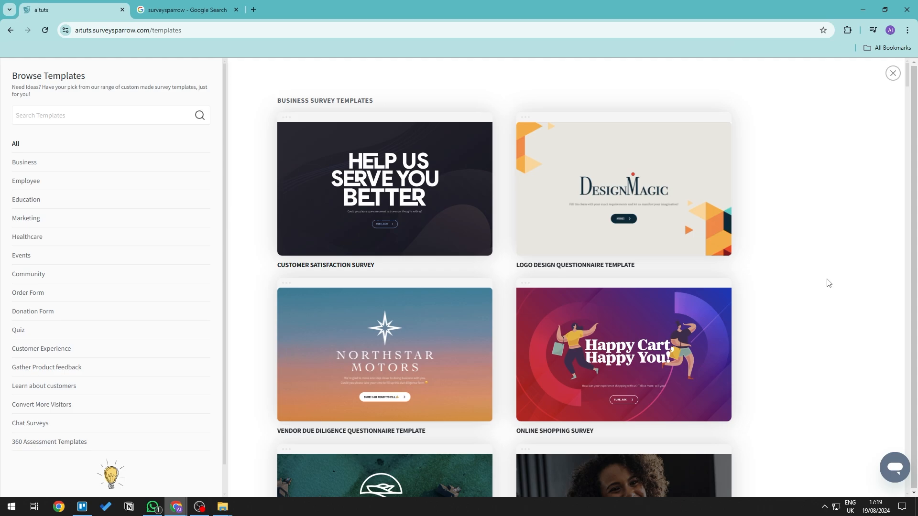
# Preview the Online Shopping template, then answer the Mobile phones chat survey's first questions
pyautogui.click(622, 354)
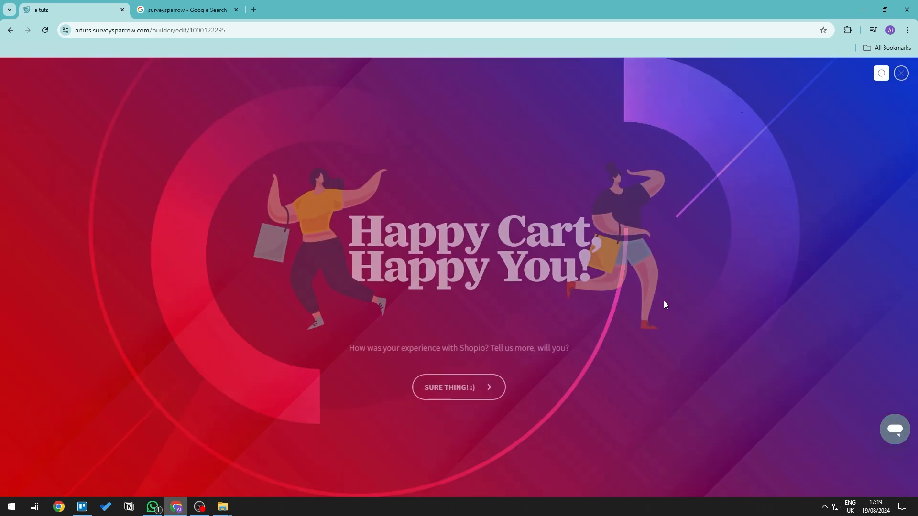
pyautogui.click(458, 387)
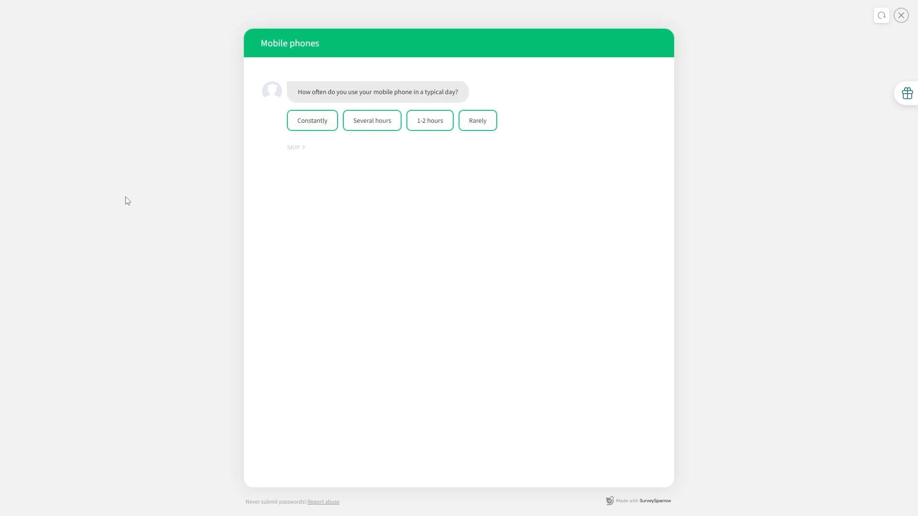
pyautogui.click(372, 120)
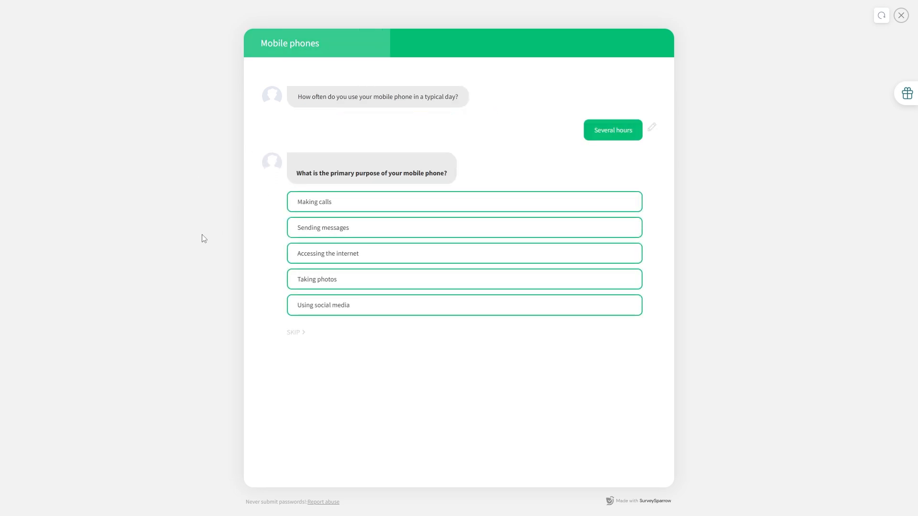
pyautogui.click(464, 227)
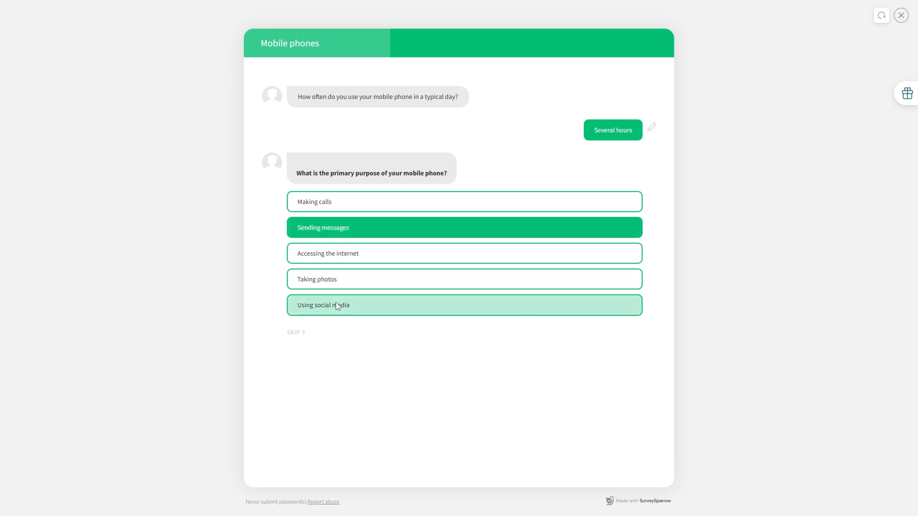
pyautogui.click(464, 227)
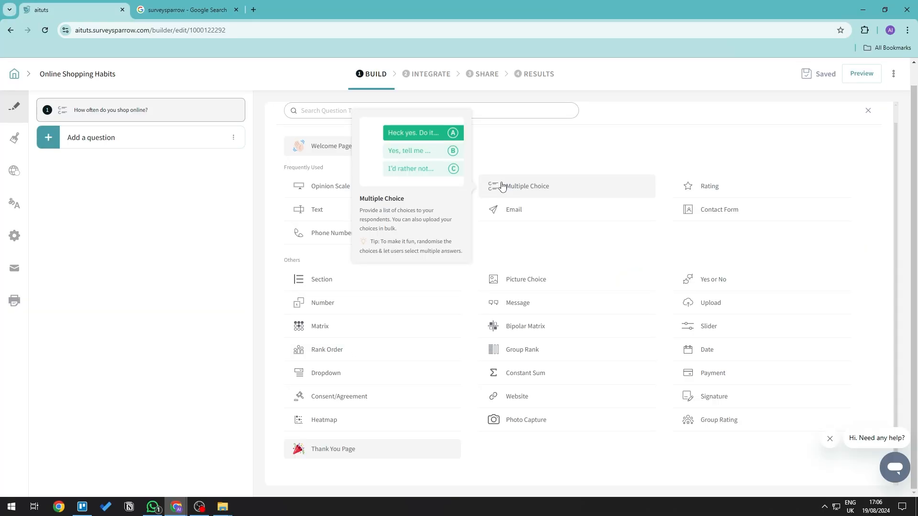
pyautogui.moveTo(415, 185)
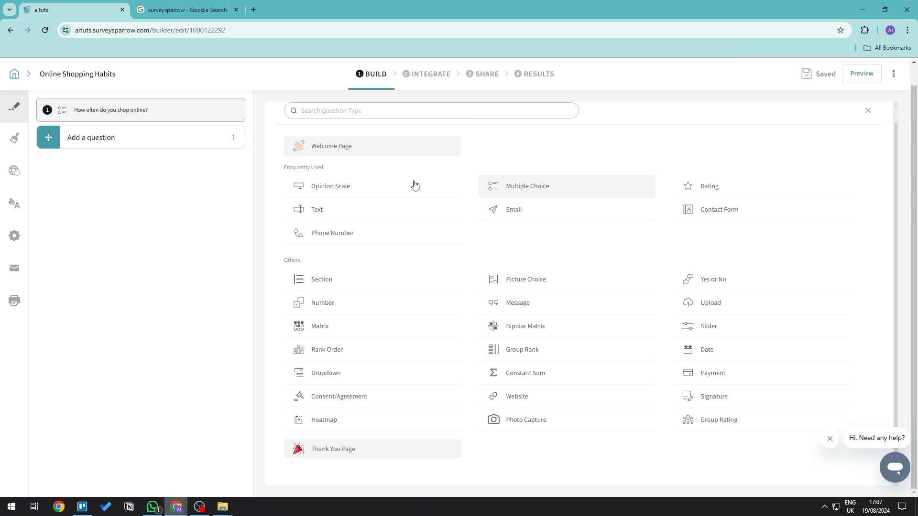
# Reopen 'How often do you shop online?' and scroll through its six frequency choices
pyautogui.click(526, 186)
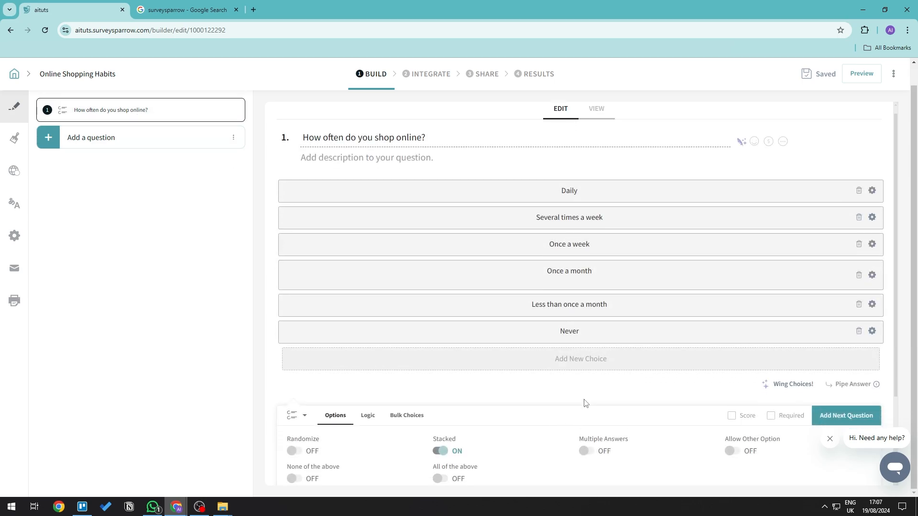
pyautogui.scroll(-3)
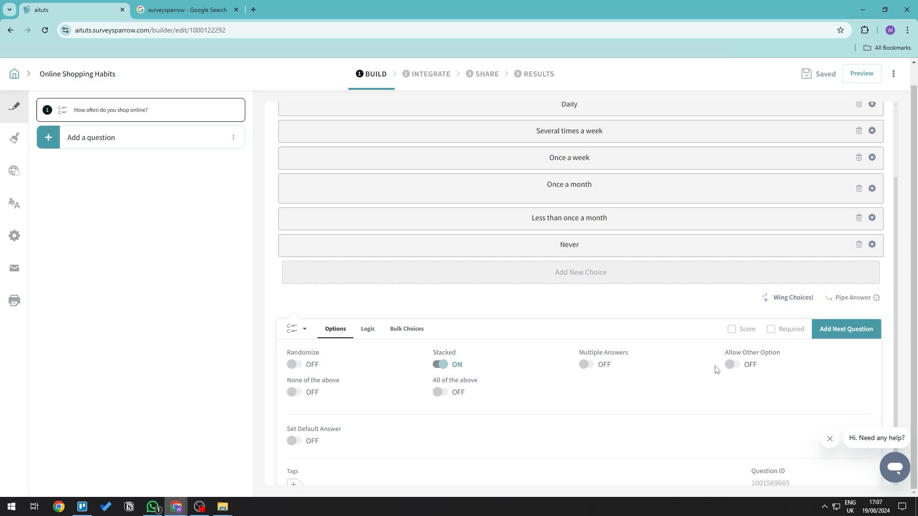